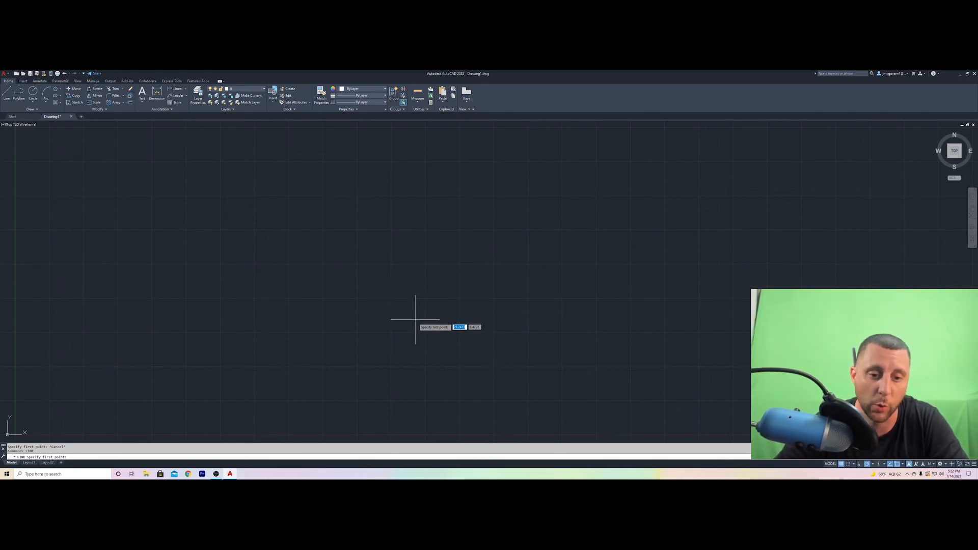
{"action": "mouse_move", "coordinate": [364, 256]}
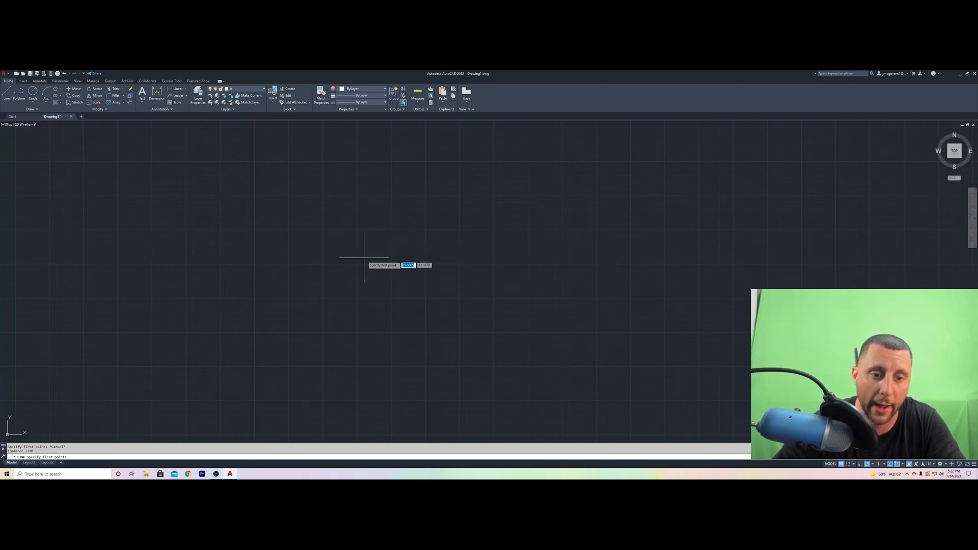
Draw connected zigzag line segments starting near the middle of the drawing, then end the sequence
{"action": "left_click", "coordinate": [363, 257]}
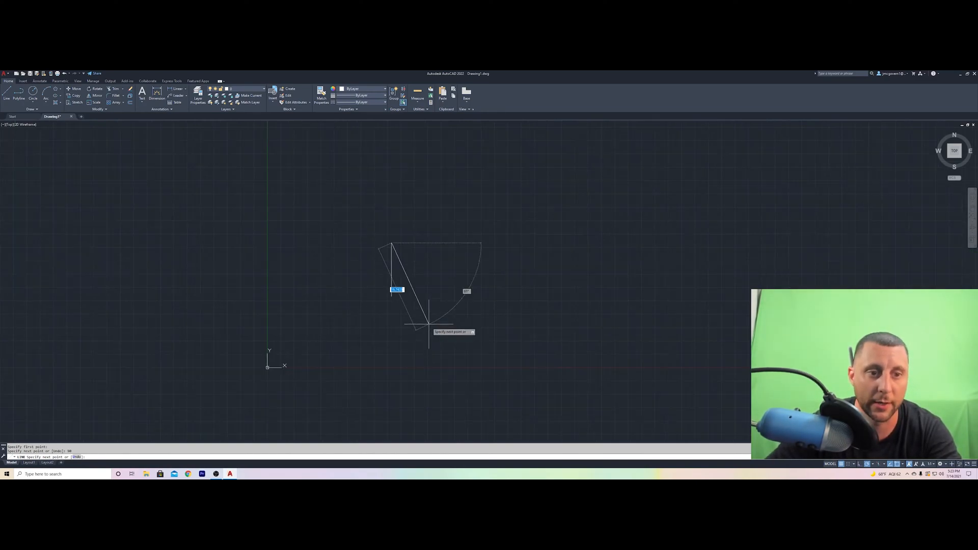
{"action": "key", "text": "Escape"}
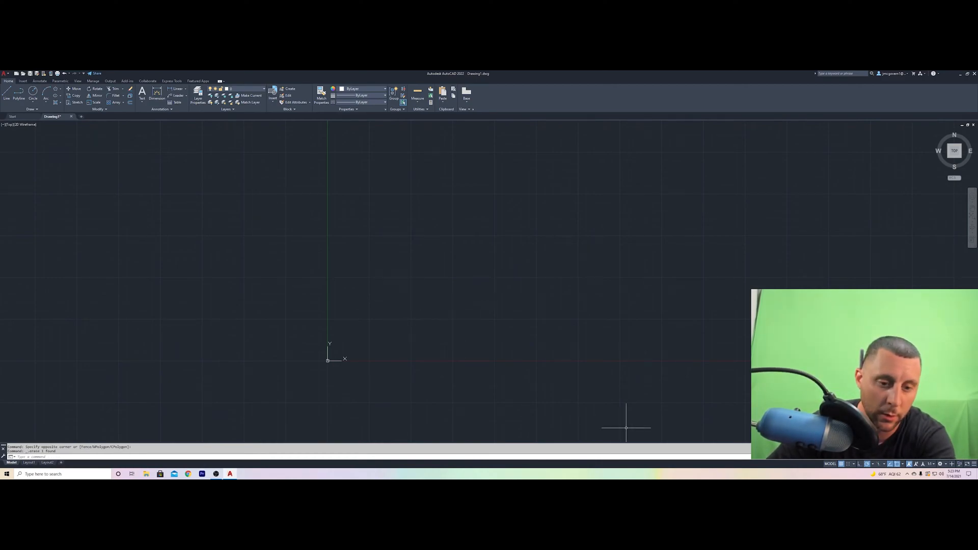
{"action": "mouse_move", "coordinate": [589, 419]}
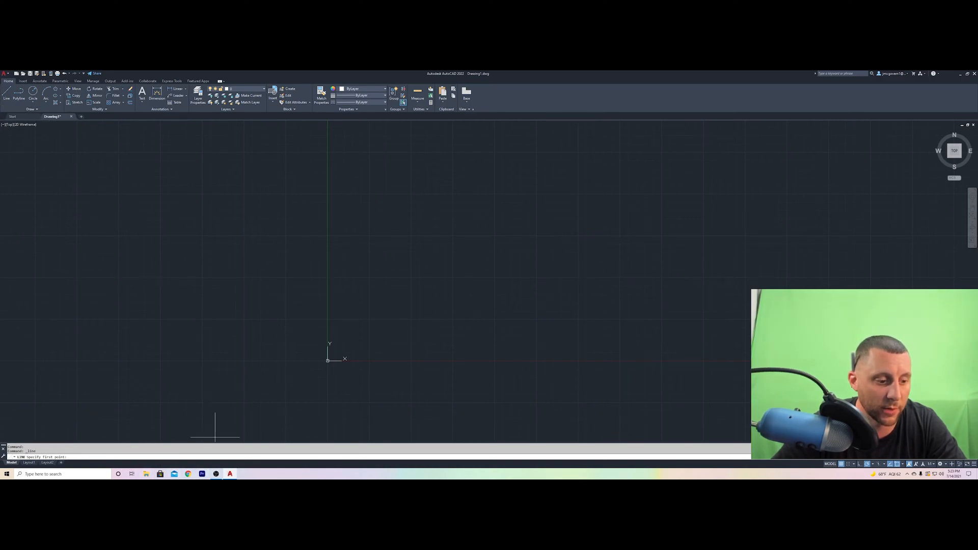
{"action": "mouse_move", "coordinate": [372, 235]}
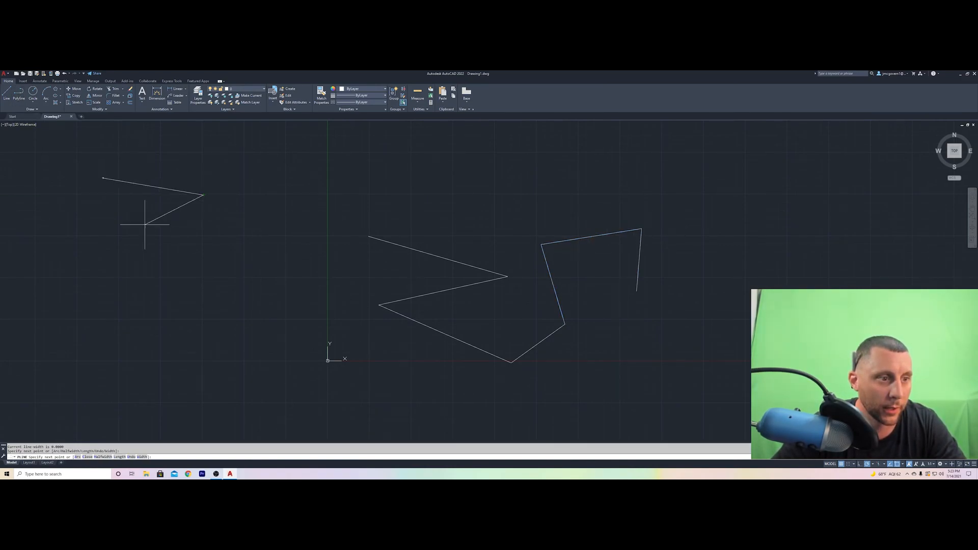
Finish the zigzag polyline and bend its top segment into an arc
{"action": "left_click", "coordinate": [256, 365]}
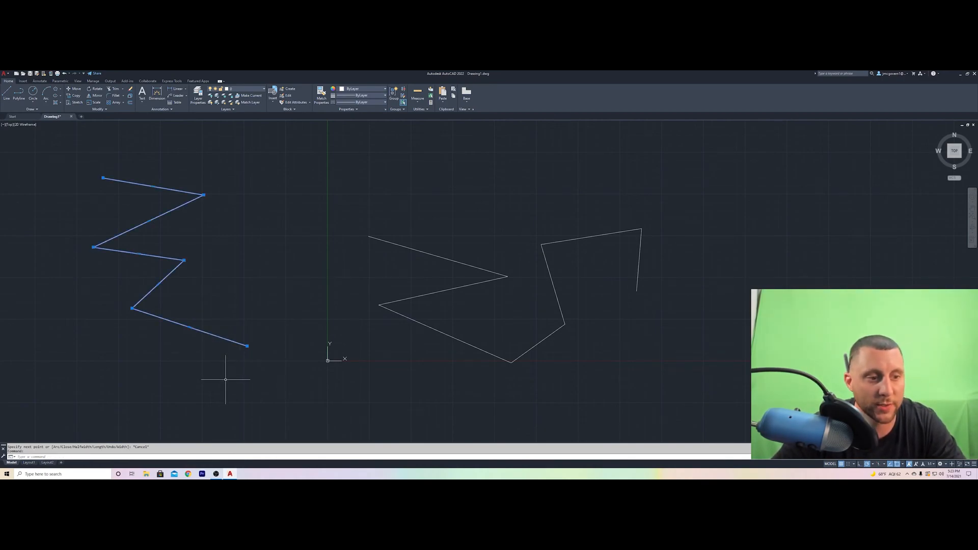
{"action": "mouse_move", "coordinate": [201, 188]}
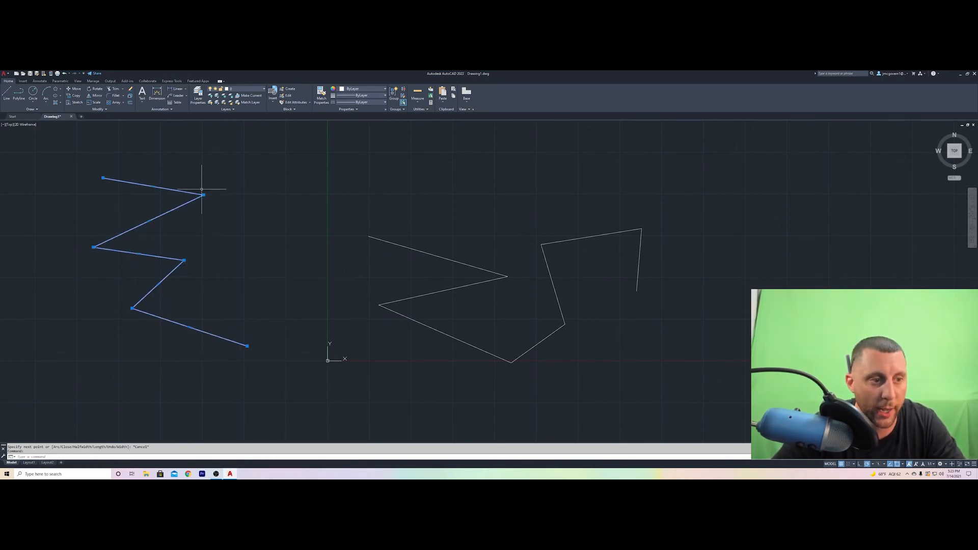
{"action": "mouse_move", "coordinate": [153, 186]}
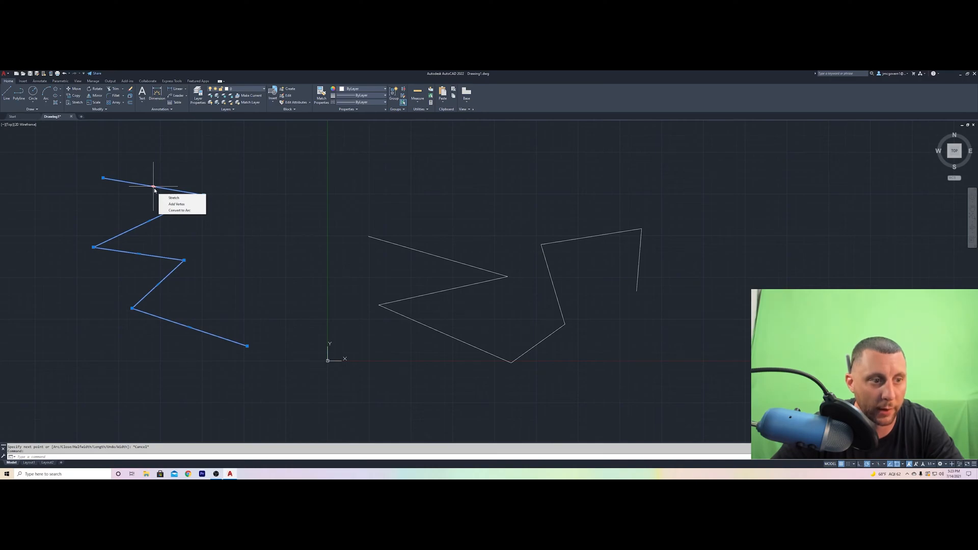
{"action": "mouse_move", "coordinate": [181, 210]}
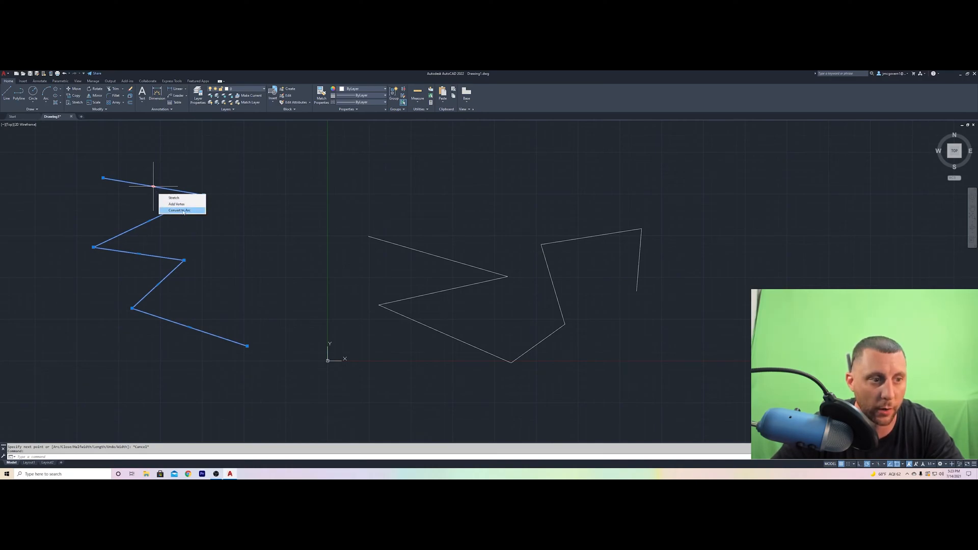
{"action": "left_click", "coordinate": [179, 210]}
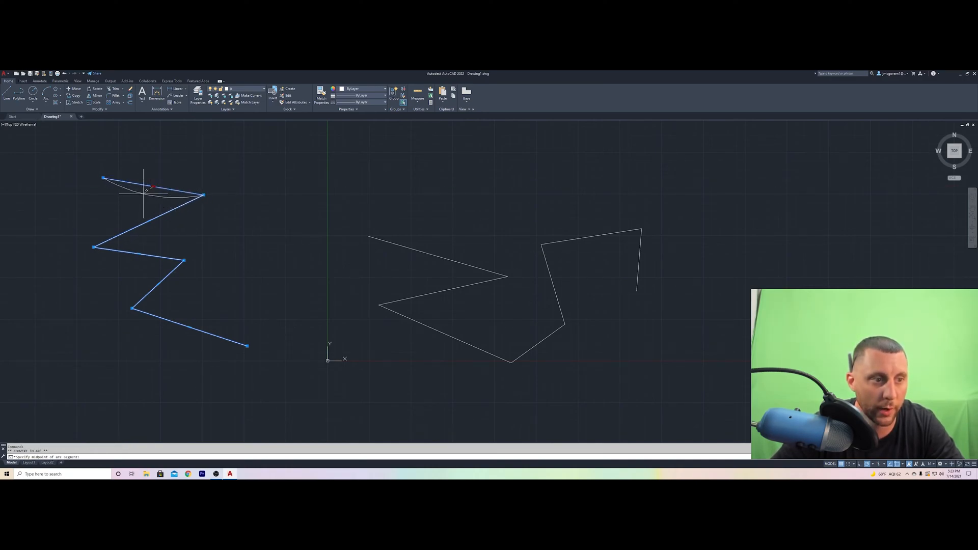
{"action": "left_click", "coordinate": [149, 190]}
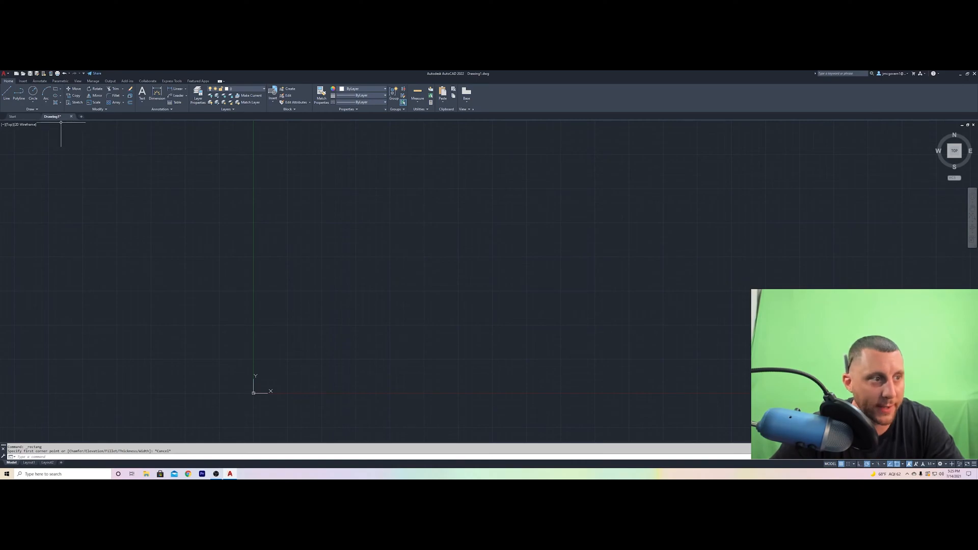
{"action": "mouse_move", "coordinate": [335, 291]}
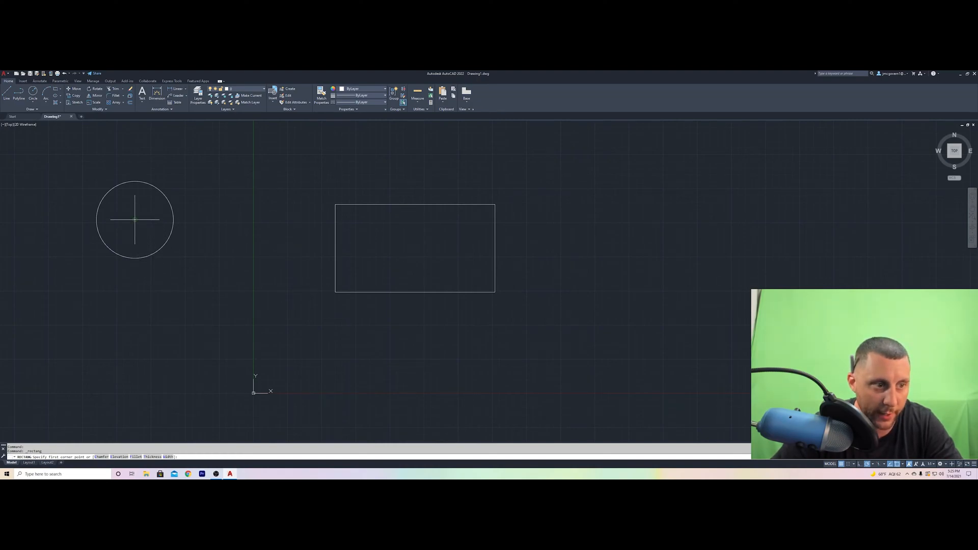
Pick the first corner of a new rectangle beside the circle
{"action": "left_click", "coordinate": [134, 220]}
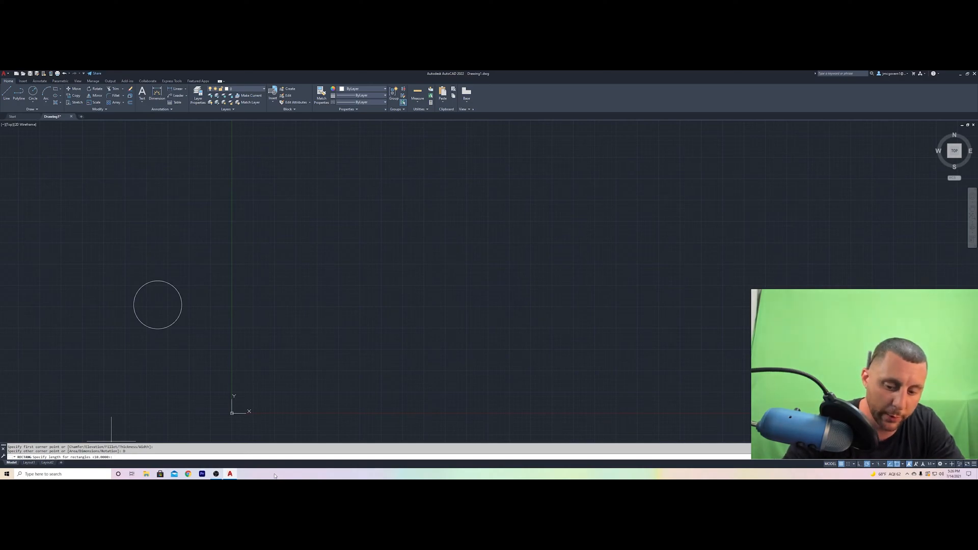
Enter 10 as the rectangle's length
{"action": "type", "text": "10"}
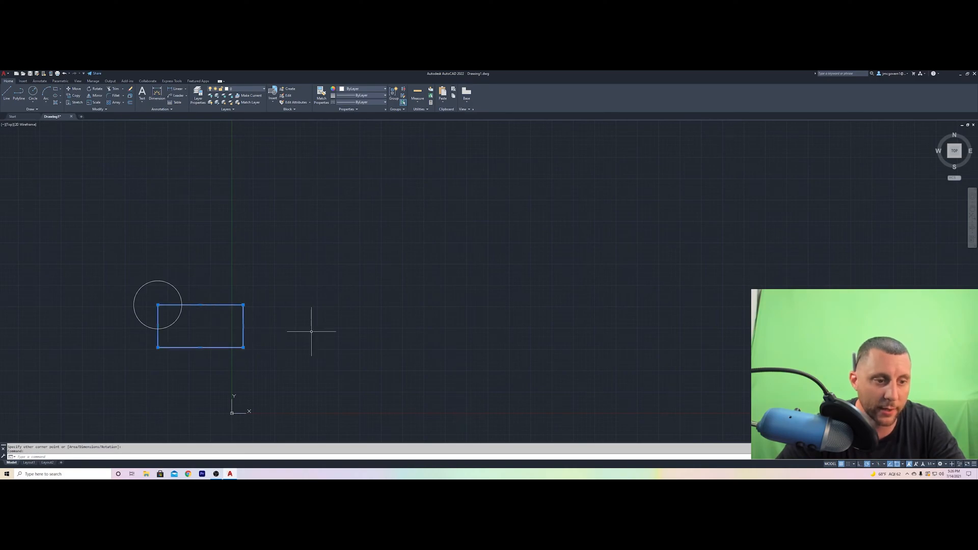
{"action": "mouse_move", "coordinate": [254, 322]}
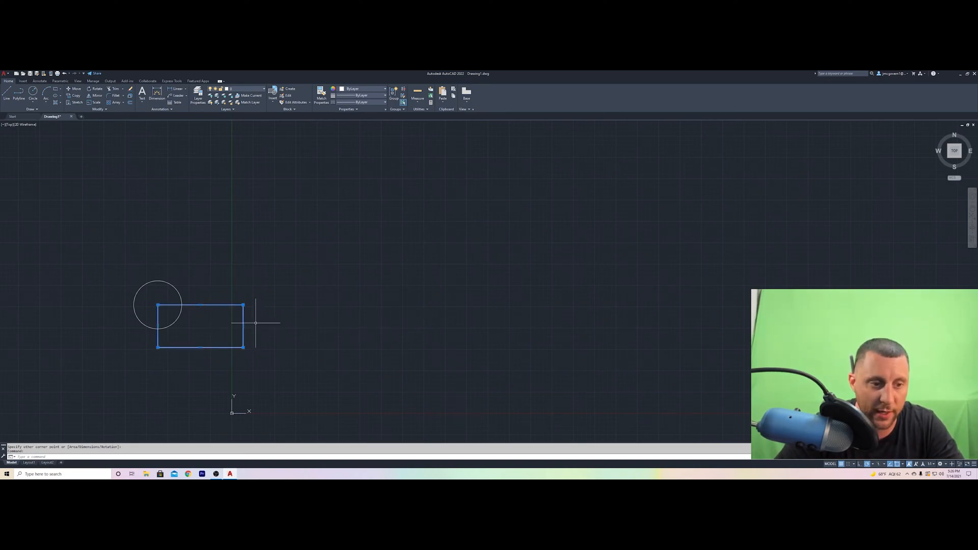
{"action": "mouse_move", "coordinate": [232, 338]}
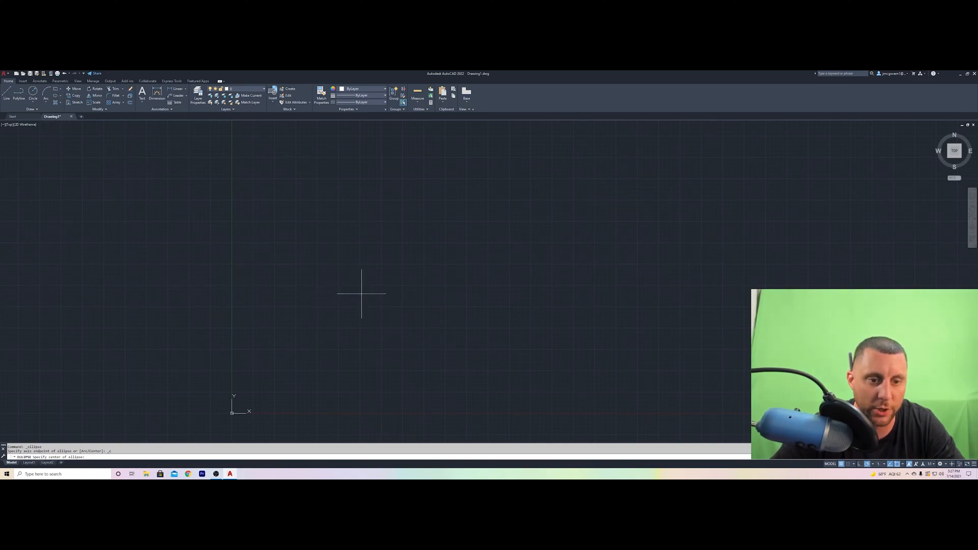
{"action": "mouse_move", "coordinate": [452, 285]}
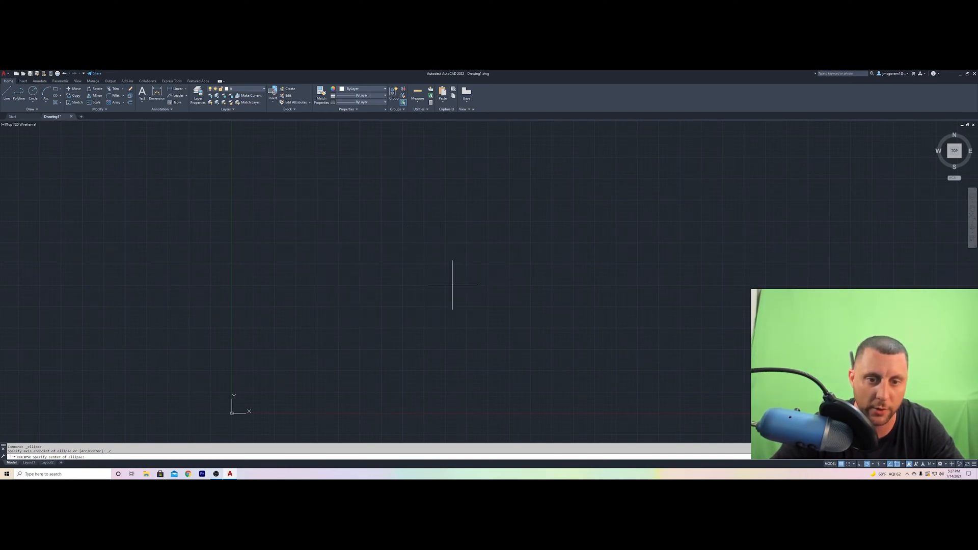
{"action": "mouse_move", "coordinate": [444, 279]}
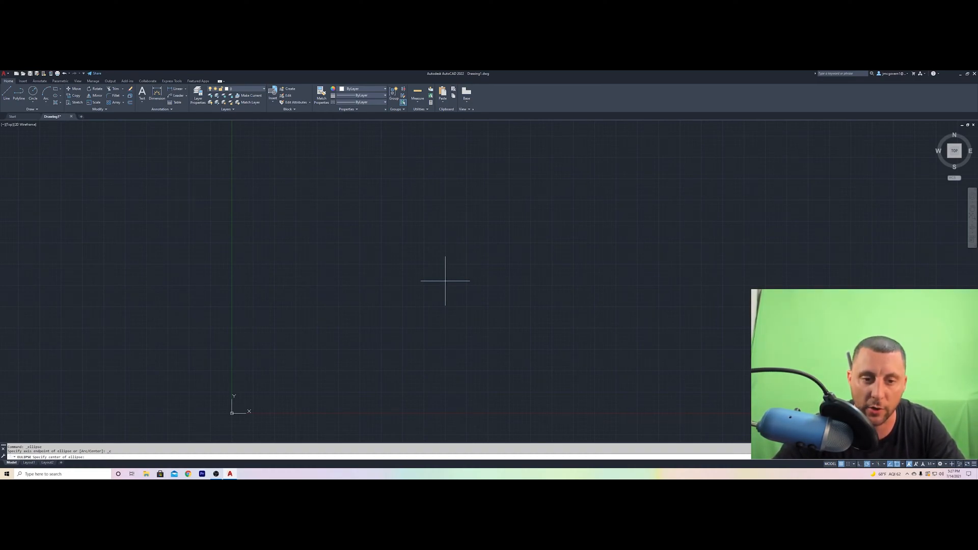
Draw a centred ellipse near the middle of the drawing, giving its other axis 10
{"action": "left_click", "coordinate": [447, 280]}
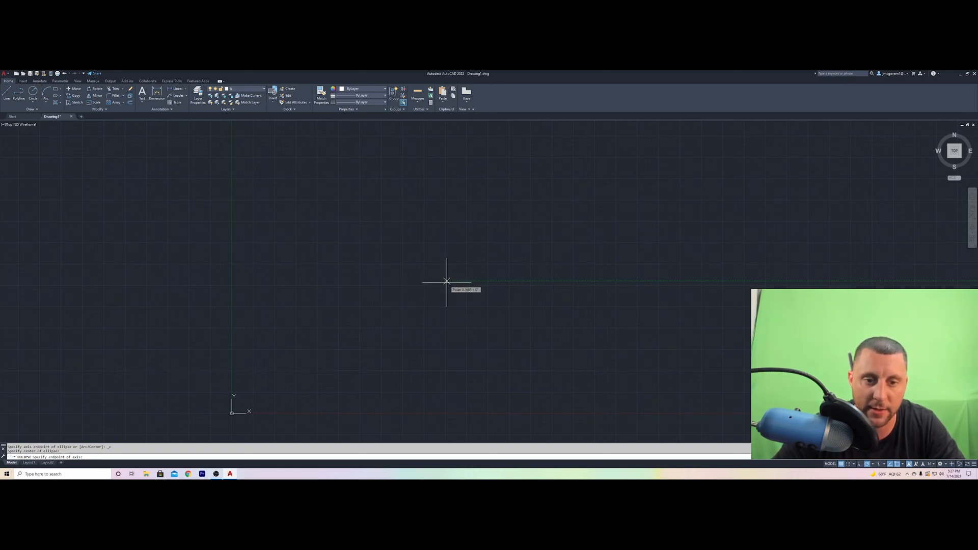
{"action": "mouse_move", "coordinate": [444, 344]}
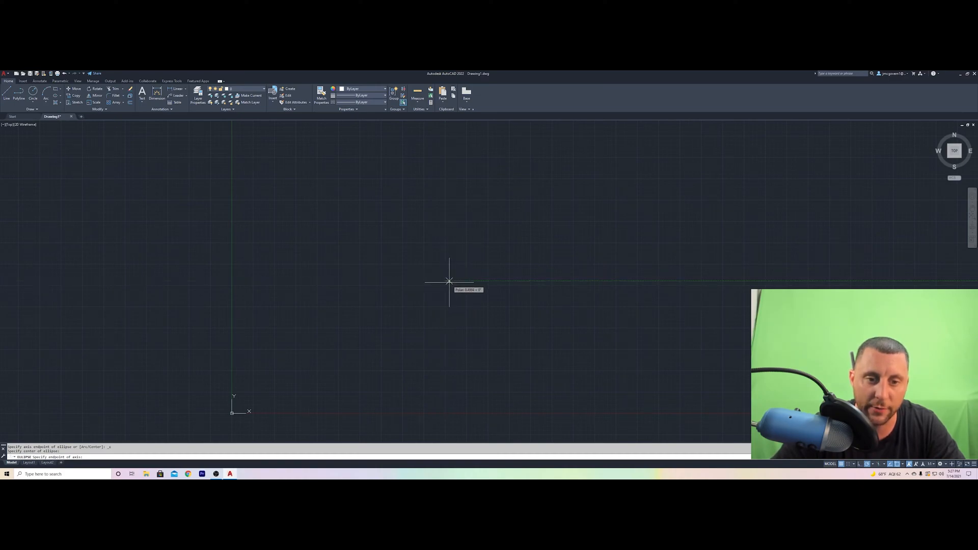
{"action": "mouse_move", "coordinate": [444, 356]}
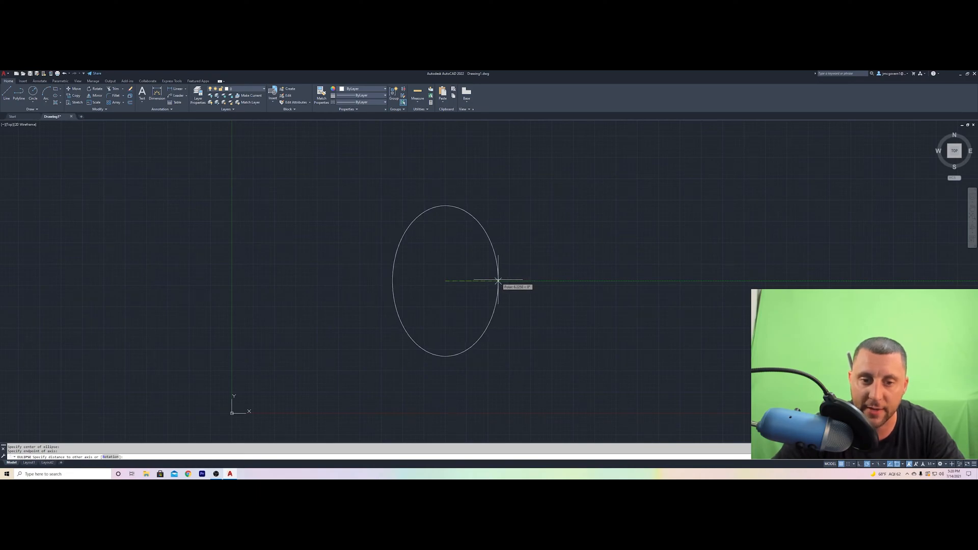
{"action": "mouse_move", "coordinate": [477, 280]}
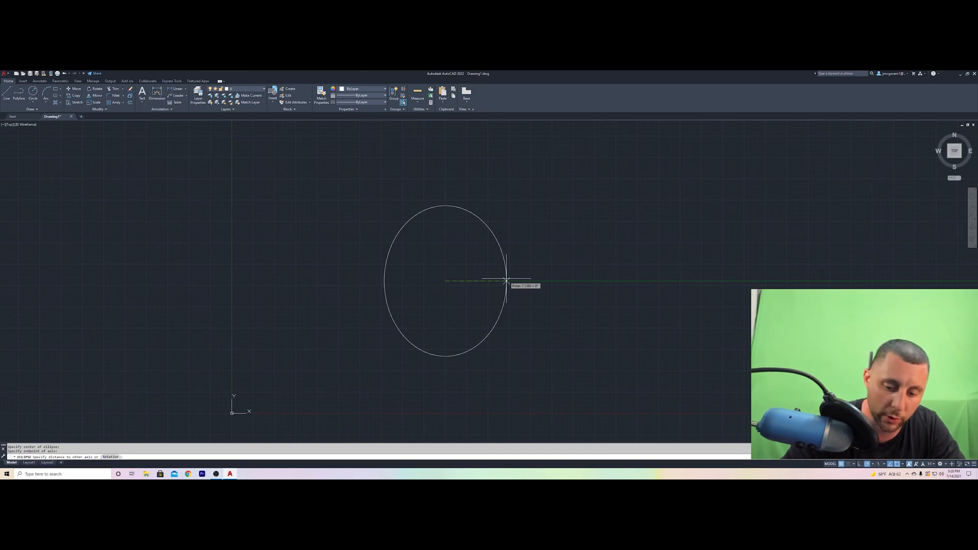
{"action": "type", "text": "10"}
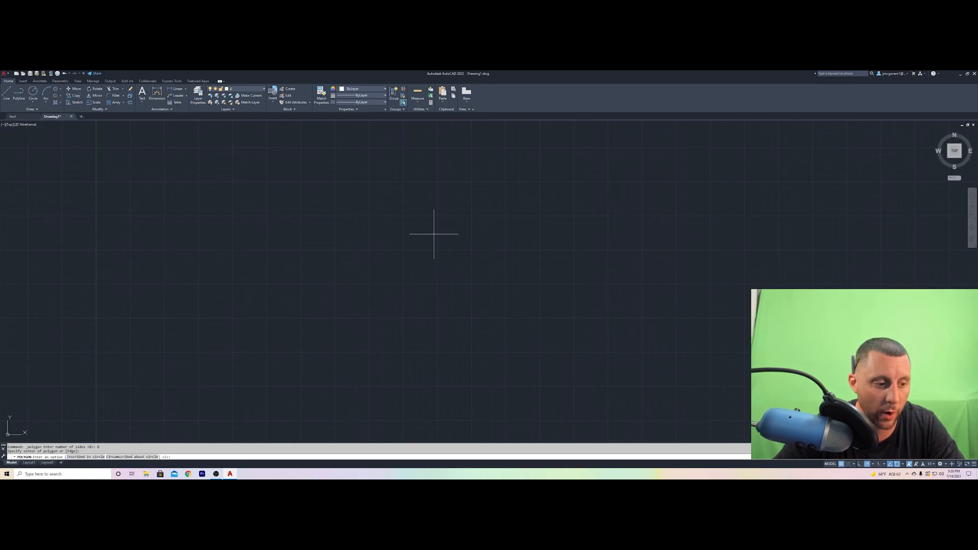
{"action": "mouse_move", "coordinate": [95, 419]}
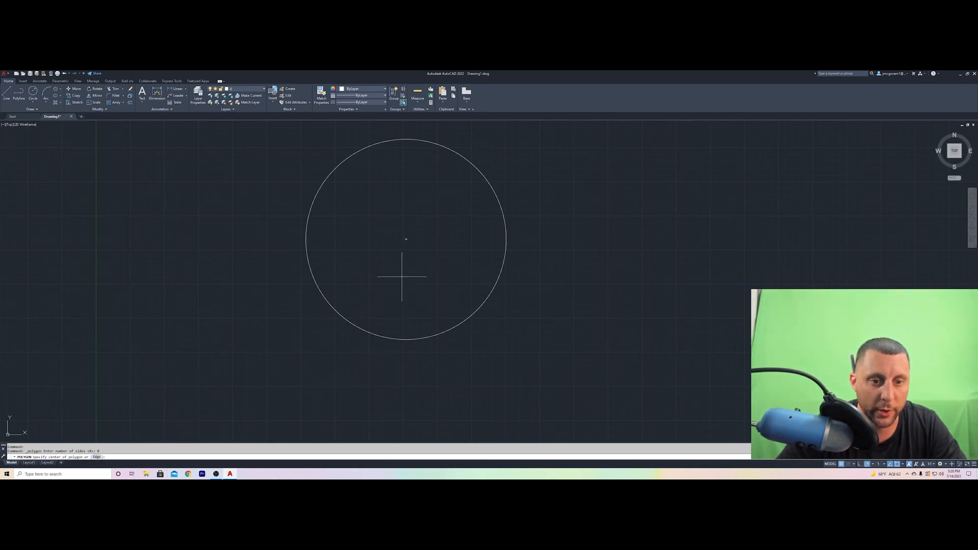
Place the octagon's centre on the circle's centre
{"action": "left_click", "coordinate": [405, 239]}
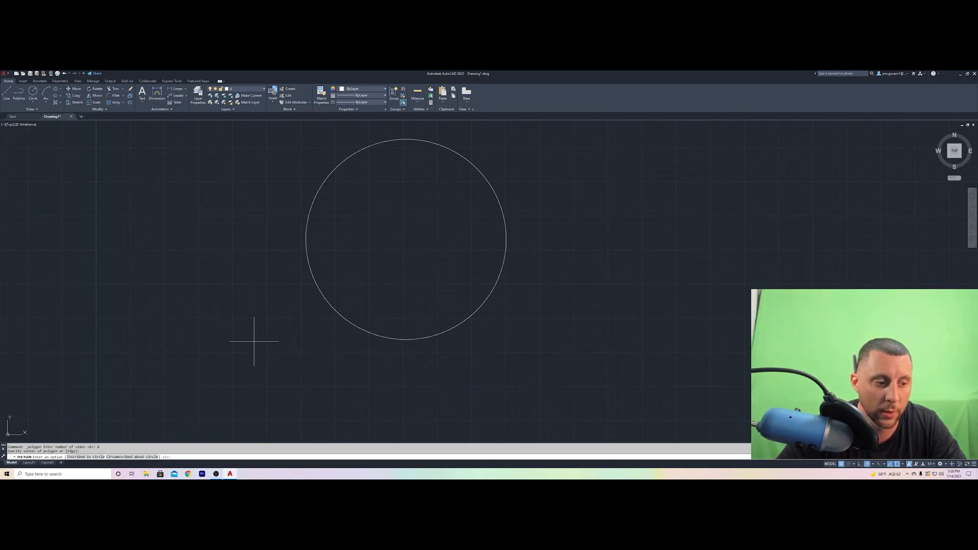
{"action": "mouse_move", "coordinate": [317, 208]}
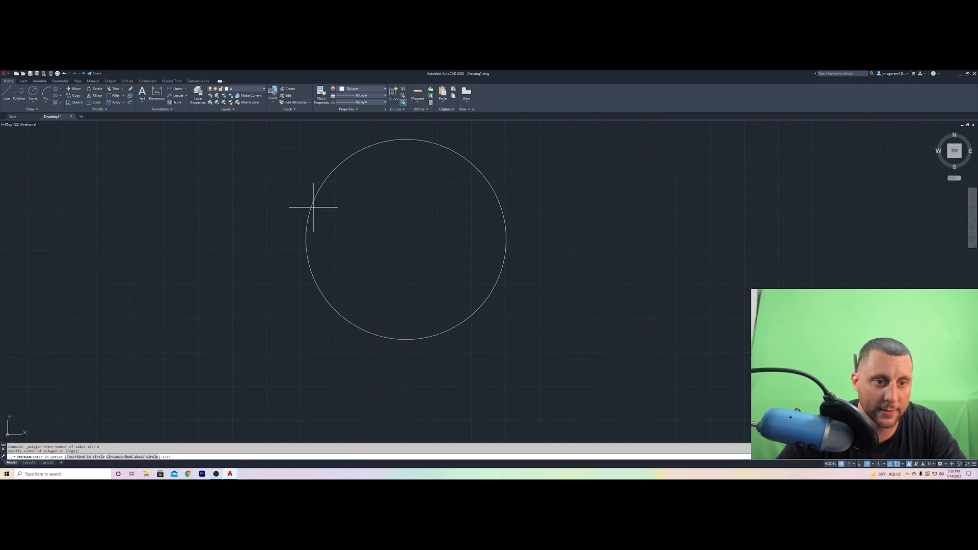
{"action": "mouse_move", "coordinate": [385, 333]}
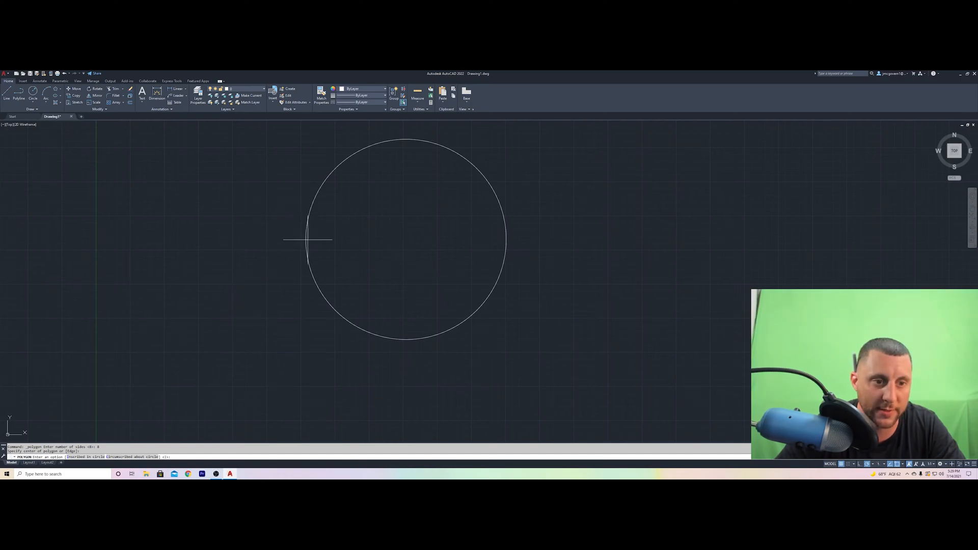
{"action": "mouse_move", "coordinate": [402, 343]}
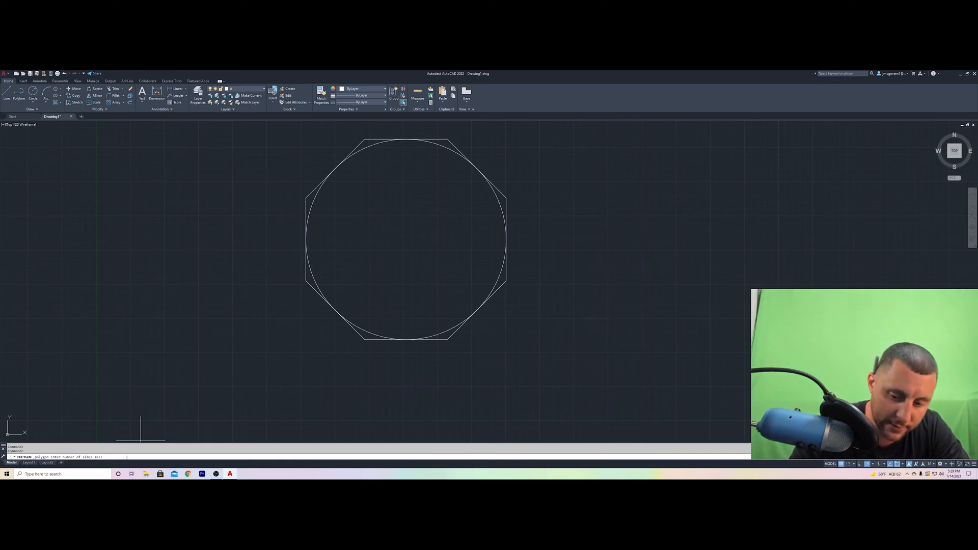
Enter 8 sides for the inscribed polygon
{"action": "type", "text": "8"}
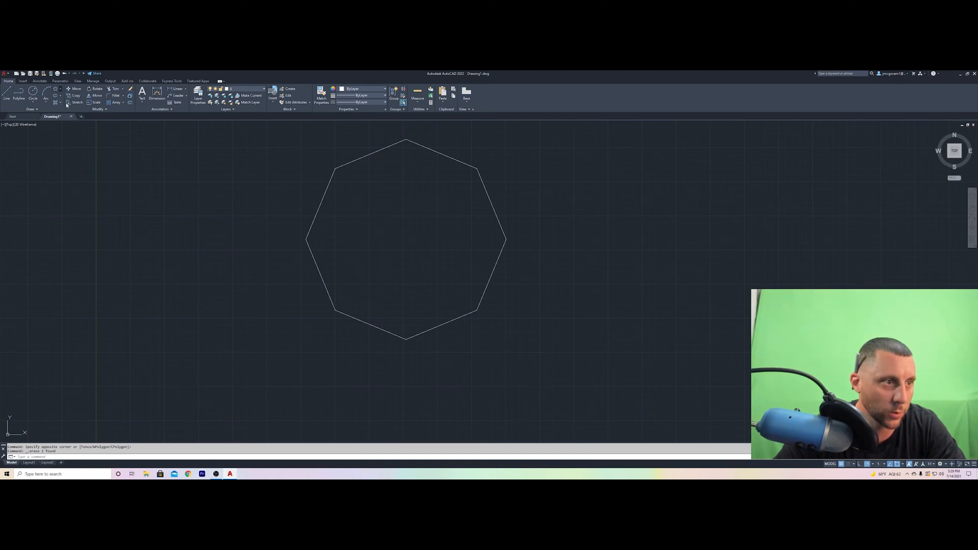
Draw a rectangle left of the octagon, add a top-edge vertex, and stretch an octagon corner
{"action": "left_click_drag", "start_coordinate": [82, 190], "coordinate": [228, 269]}
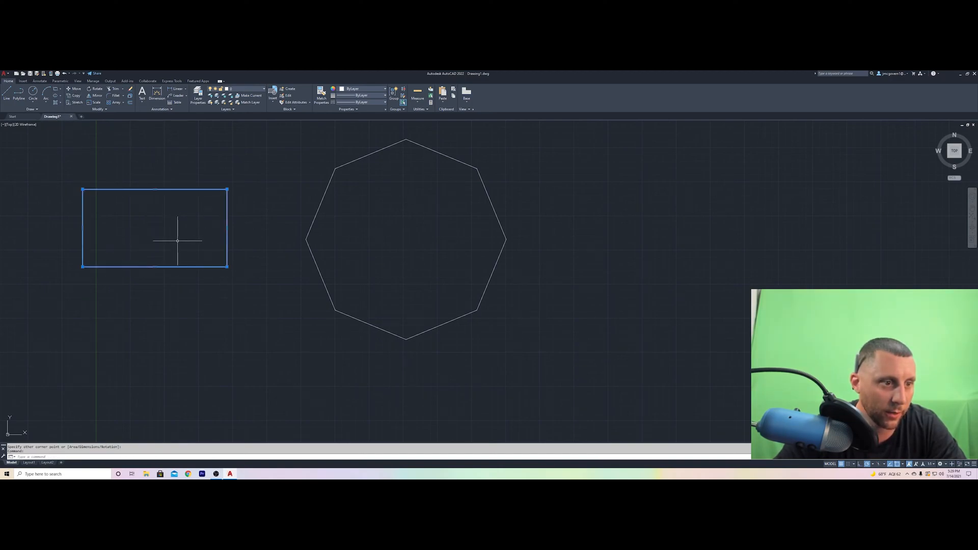
{"action": "left_click", "coordinate": [155, 188]}
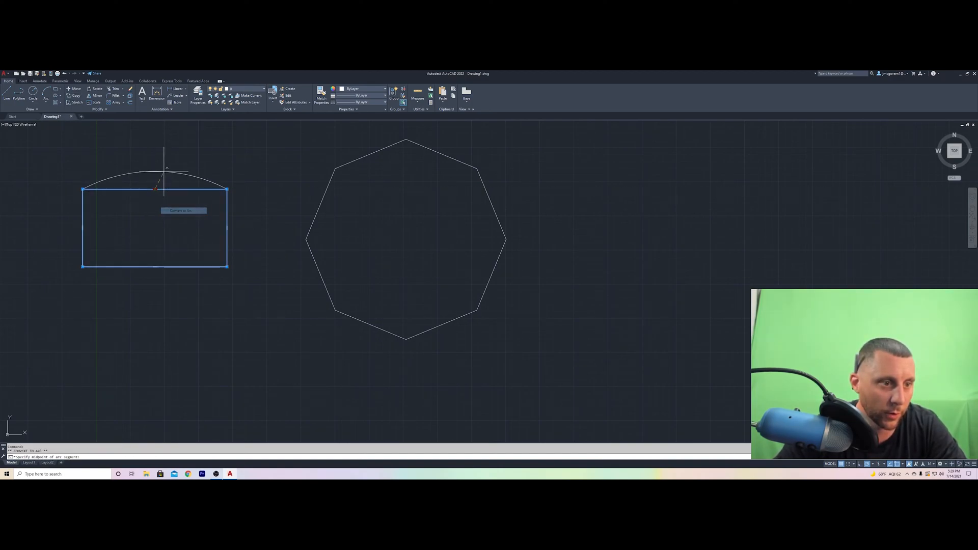
{"action": "key", "text": "Escape"}
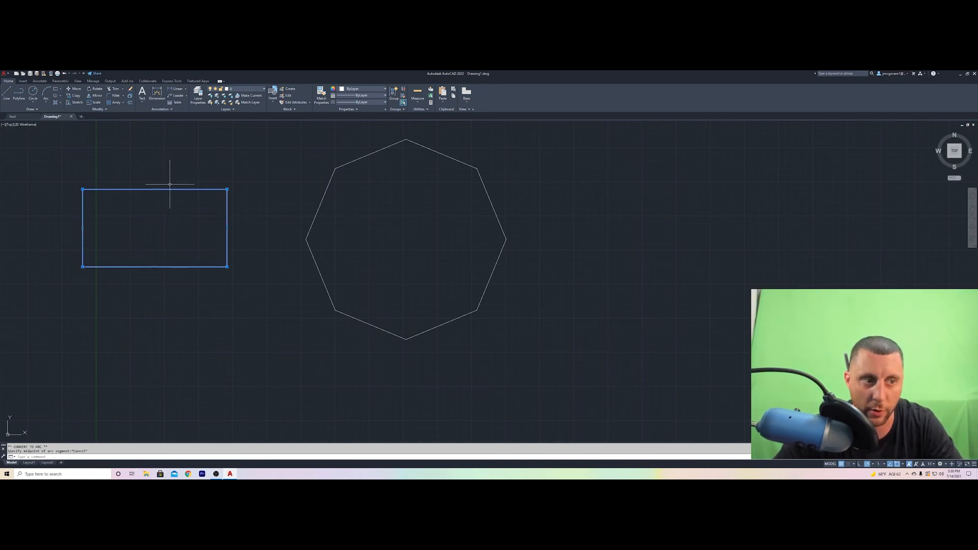
{"action": "left_click", "coordinate": [155, 191]}
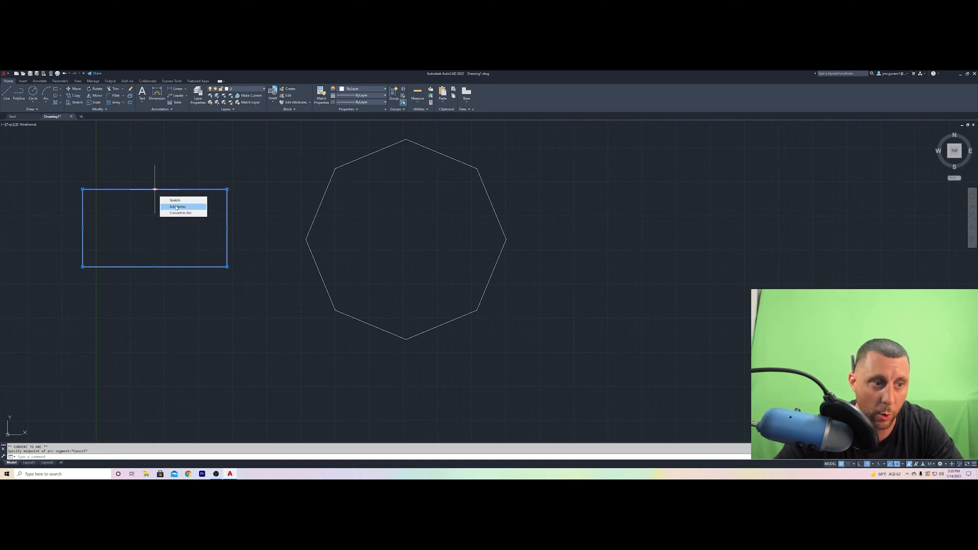
{"action": "left_click", "coordinate": [177, 206]}
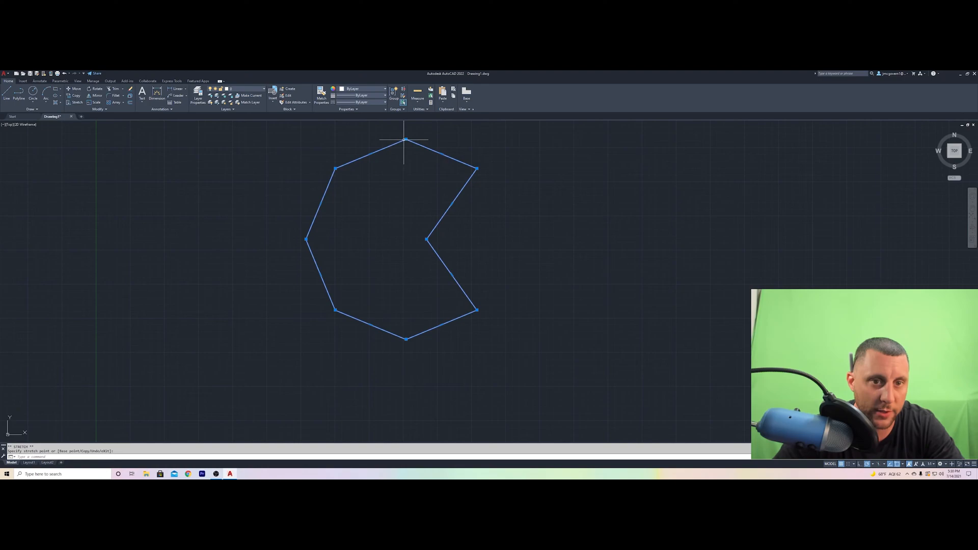
{"action": "left_click_drag", "start_coordinate": [405, 139], "coordinate": [468, 134]}
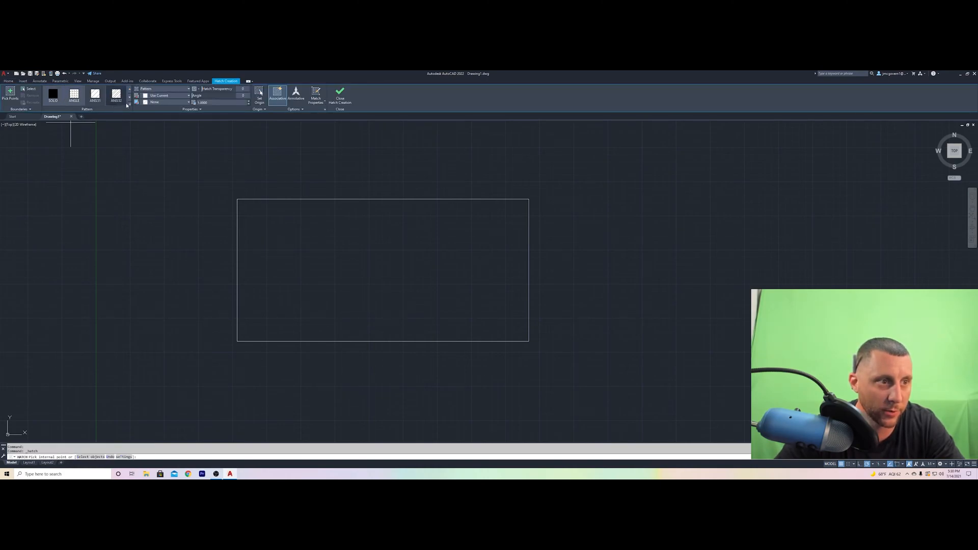
Pick inside the rectangle to fill it with the crosshatch pattern
{"action": "left_click", "coordinate": [130, 105]}
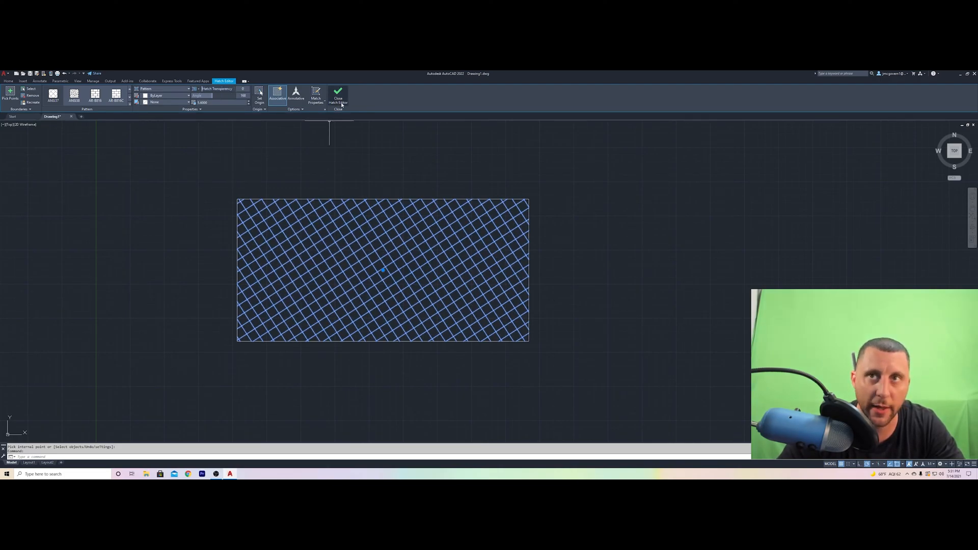
{"action": "mouse_move", "coordinate": [342, 97]}
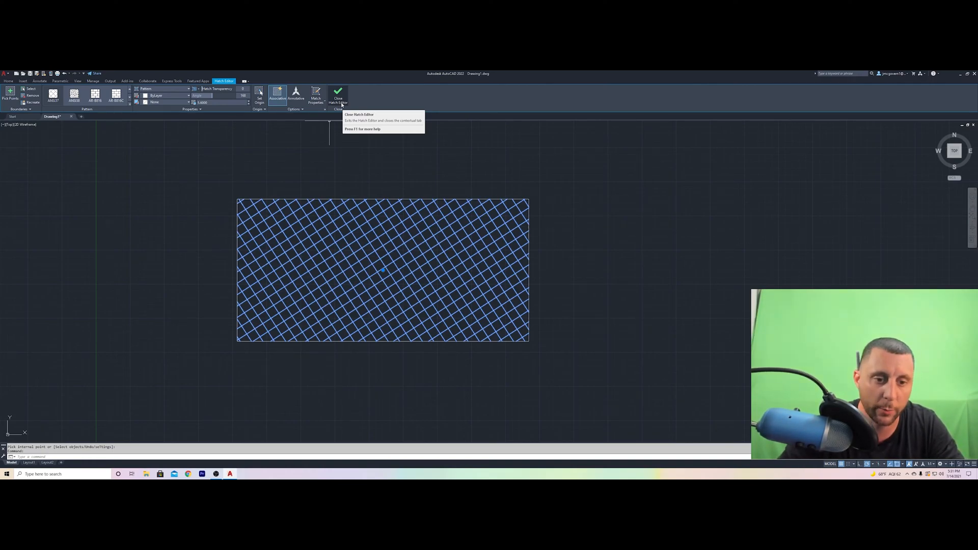
{"action": "mouse_move", "coordinate": [340, 162]}
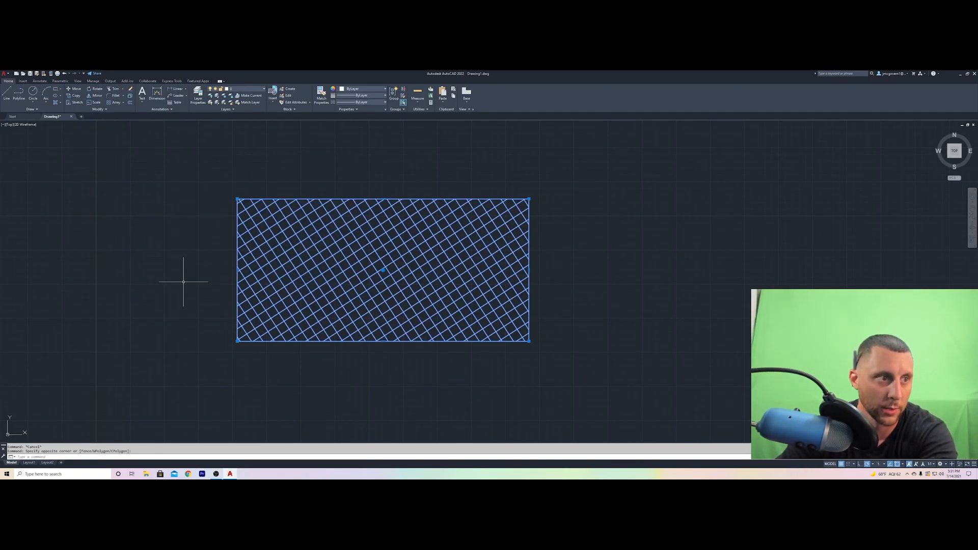
Delete the hatched rectangle, draw the box outline, and start the top-left to bottom-right diagonal
{"action": "key", "text": "Delete"}
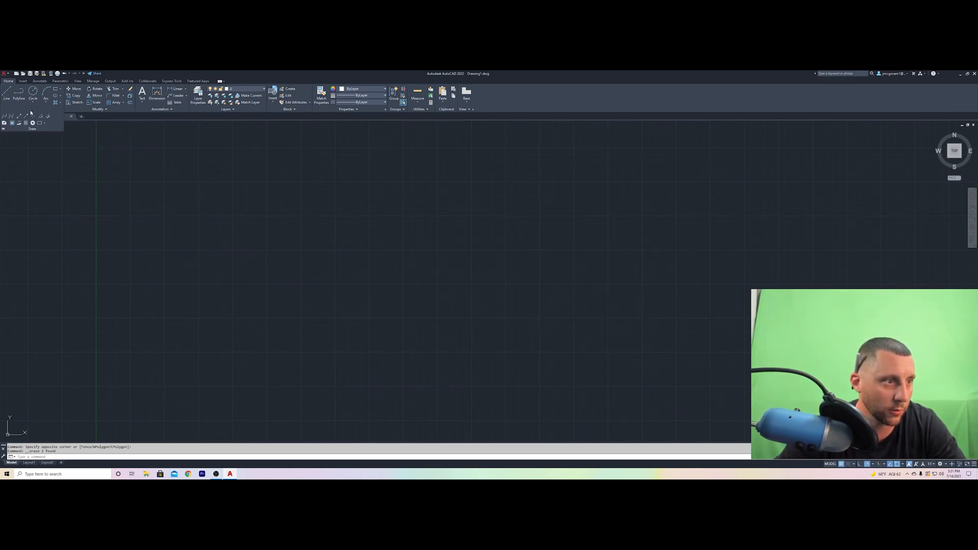
{"action": "mouse_move", "coordinate": [19, 116]}
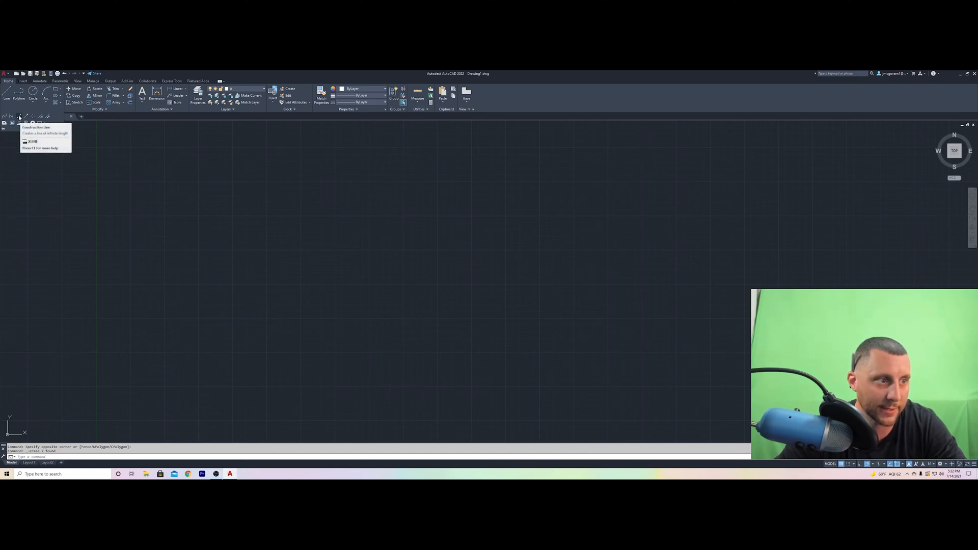
{"action": "left_click", "coordinate": [18, 123]}
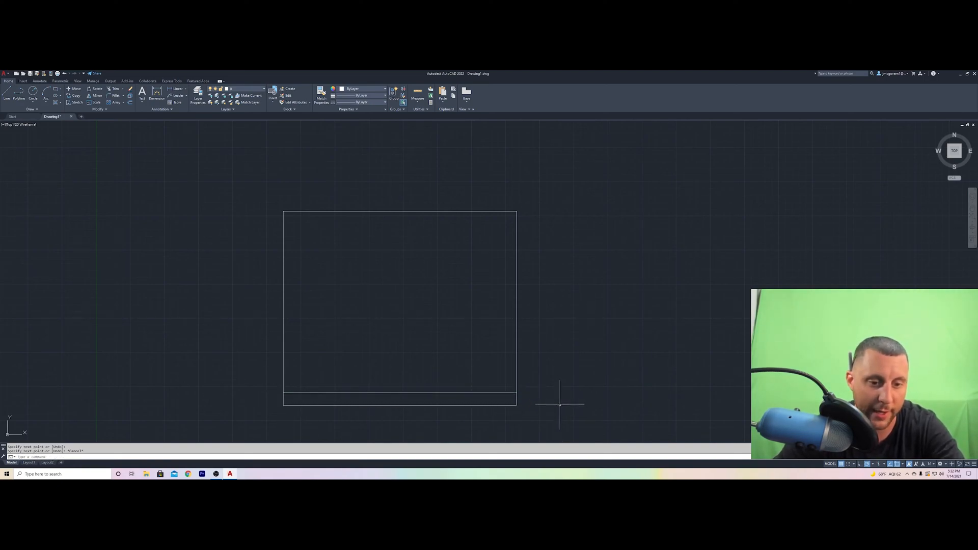
{"action": "mouse_move", "coordinate": [45, 152]}
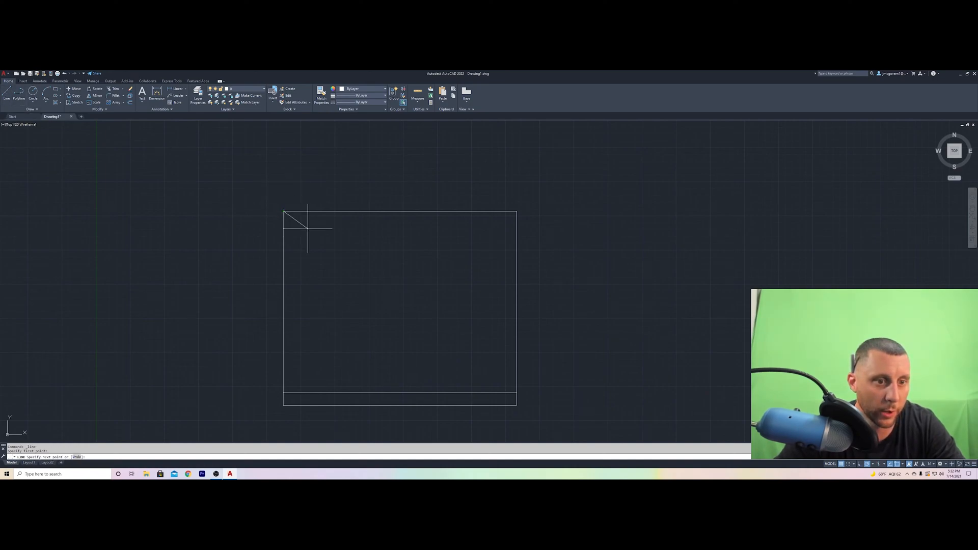
{"action": "left_click", "coordinate": [513, 407]}
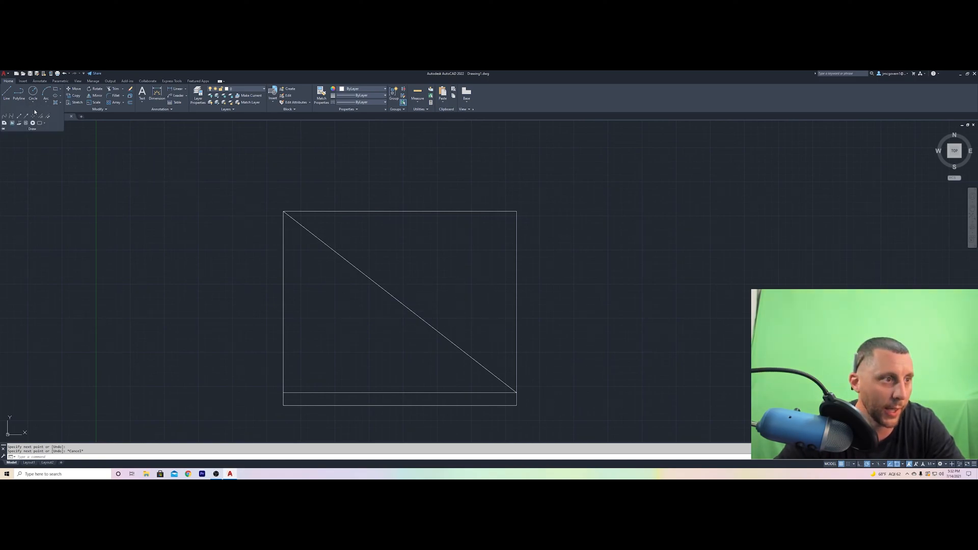
{"action": "mouse_move", "coordinate": [211, 428]}
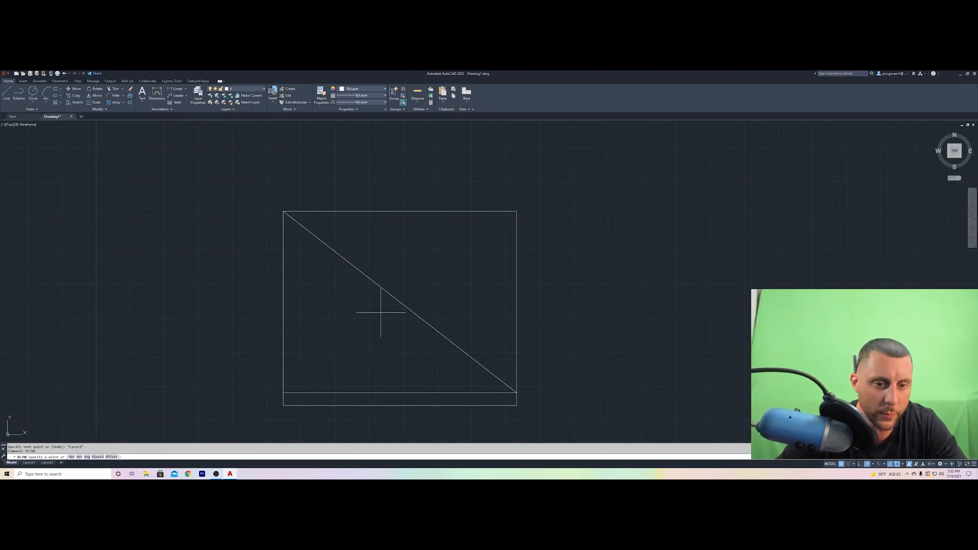
{"action": "mouse_move", "coordinate": [400, 303]}
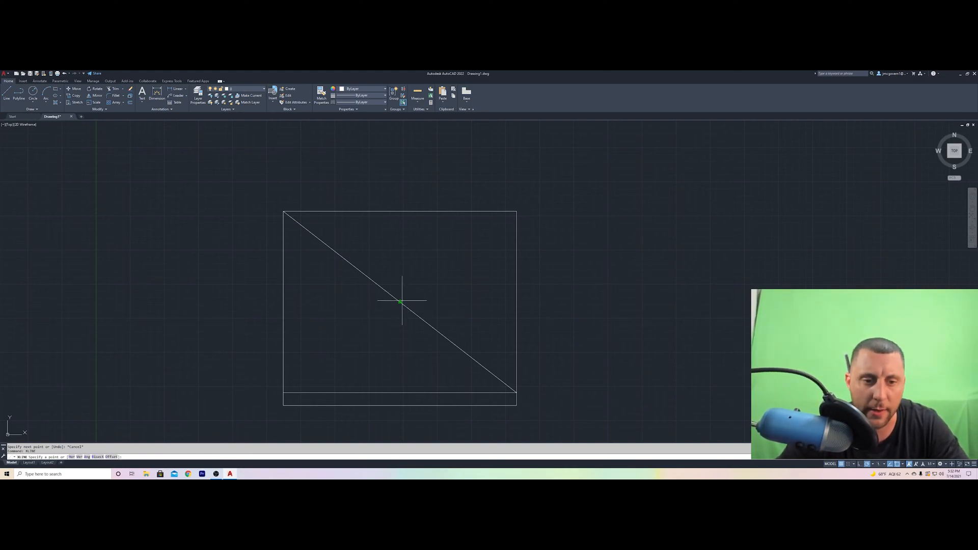
Anchor the construction line at the diagonal's midpoint
{"action": "left_click", "coordinate": [401, 302]}
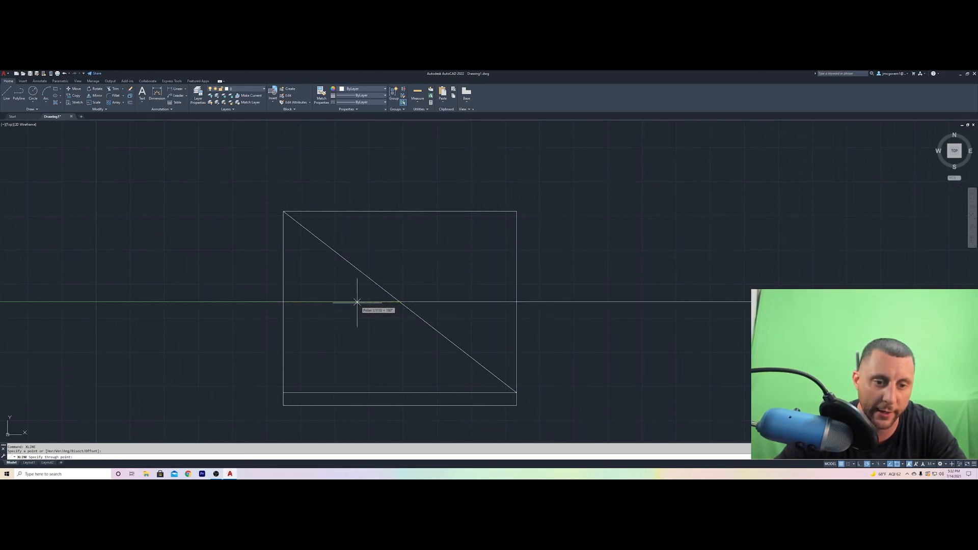
{"action": "mouse_move", "coordinate": [349, 302]}
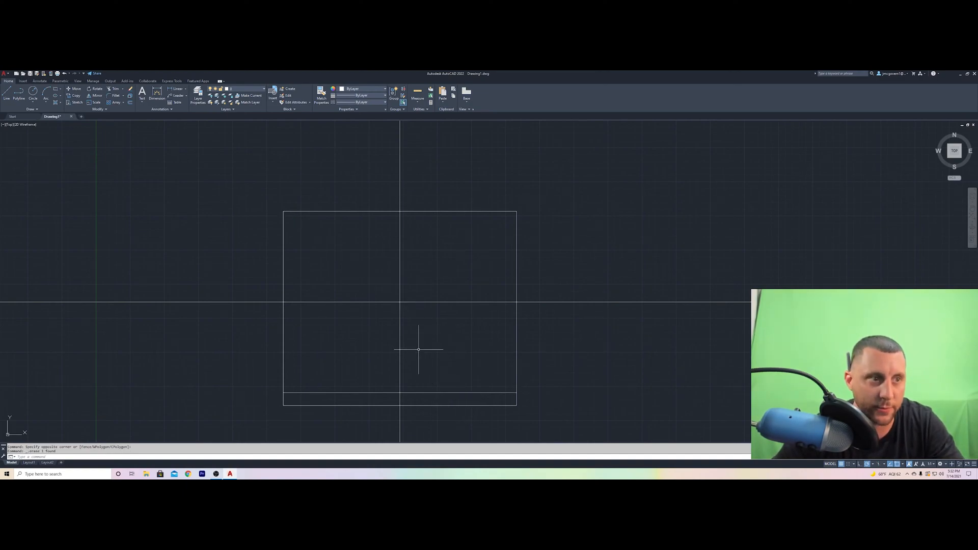
{"action": "mouse_move", "coordinate": [188, 175]}
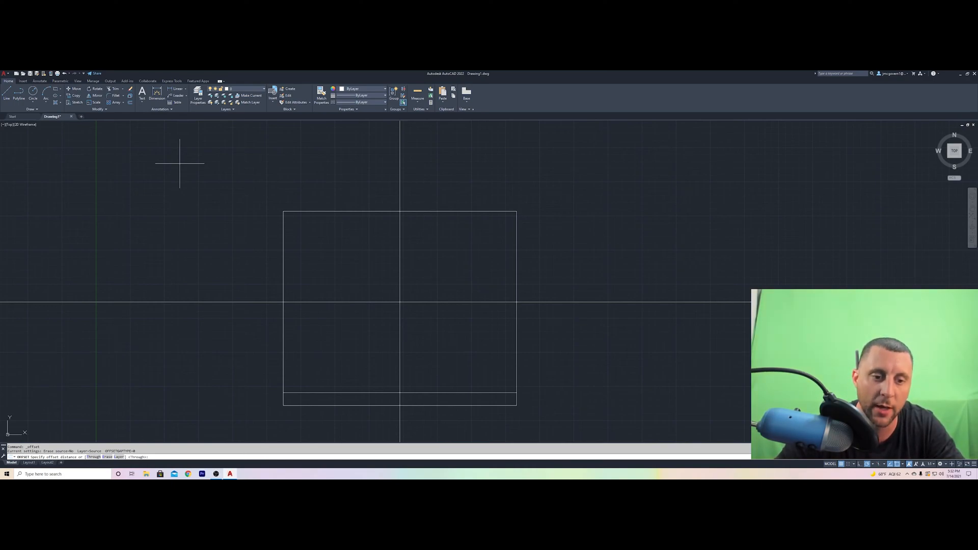
{"action": "mouse_move", "coordinate": [407, 175]}
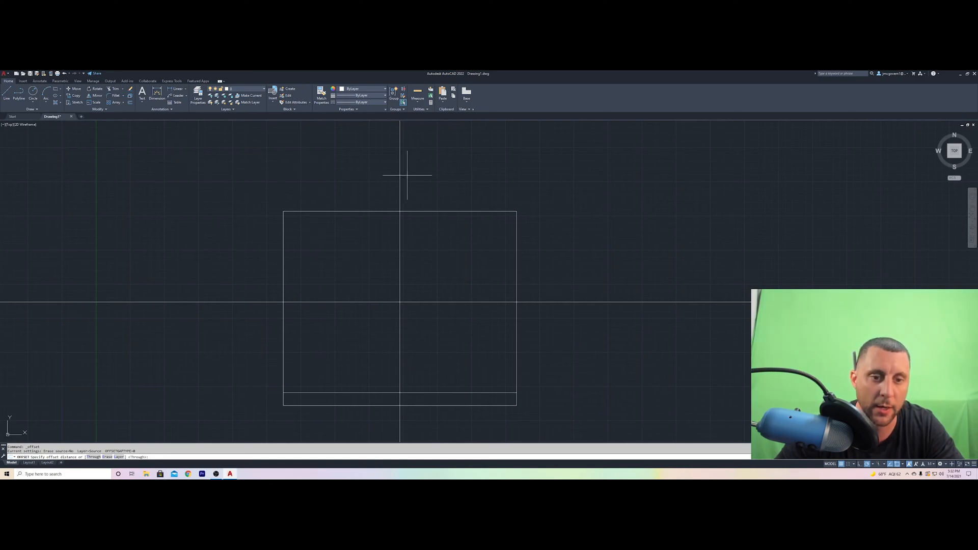
{"action": "mouse_move", "coordinate": [459, 239]}
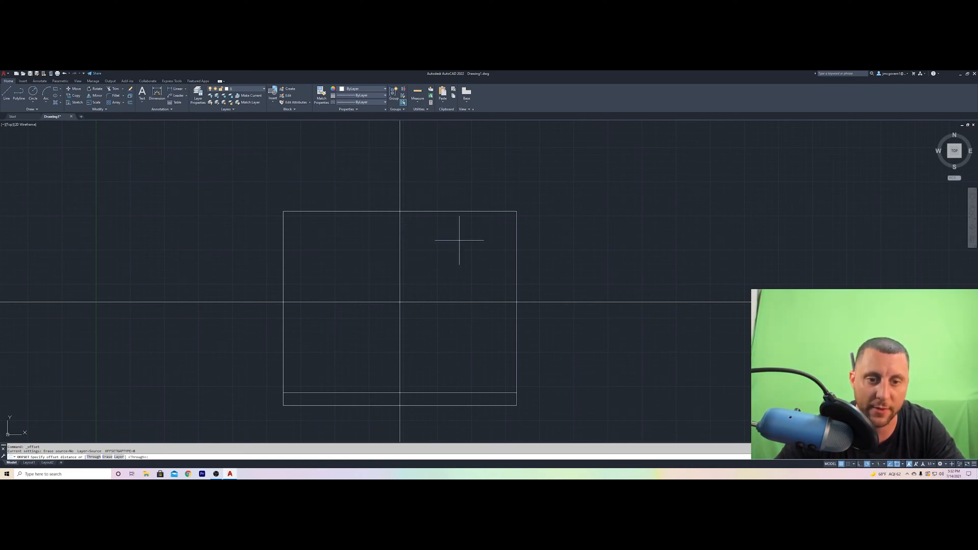
{"action": "mouse_move", "coordinate": [178, 149]}
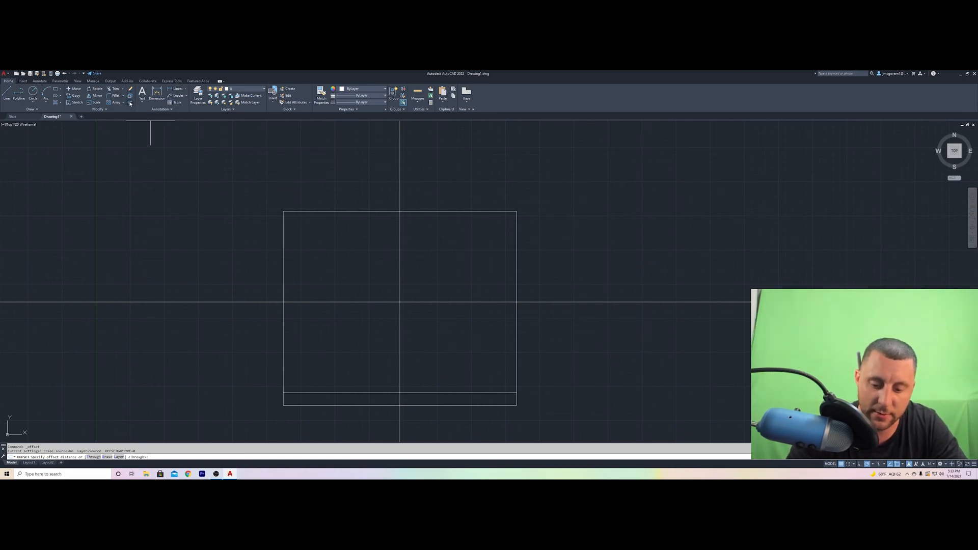
{"action": "mouse_move", "coordinate": [476, 273]}
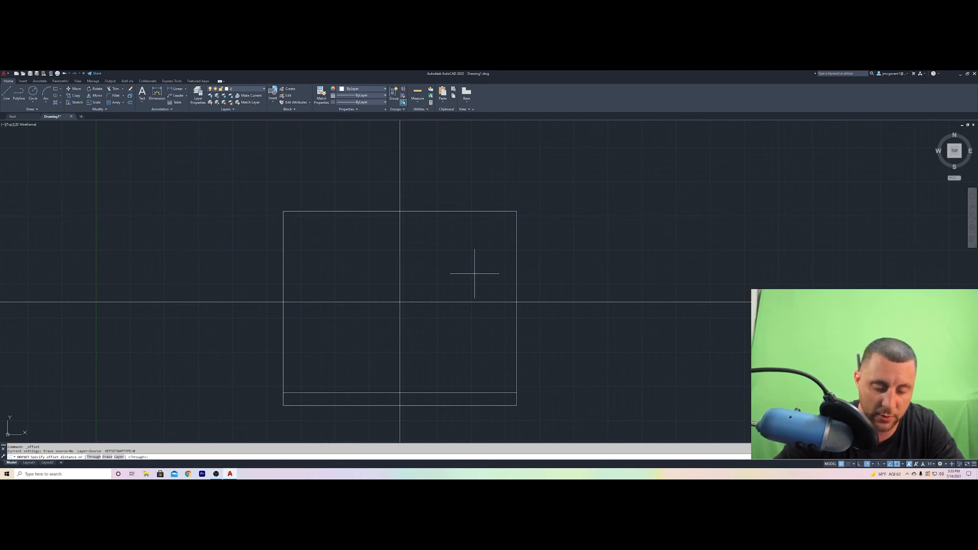
Offset the vertical centre construction line by a distance of 5 units
{"action": "type", "text": "5"}
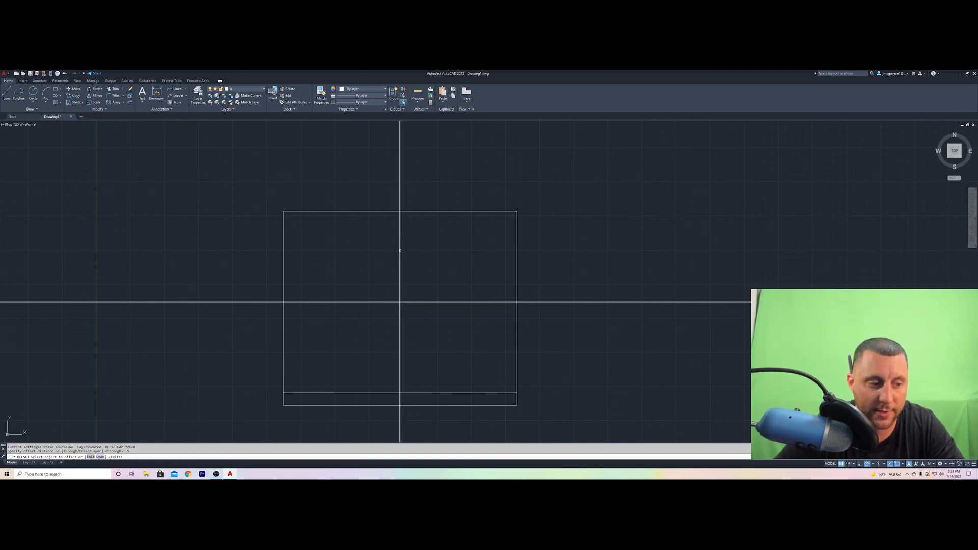
{"action": "left_click", "coordinate": [400, 250]}
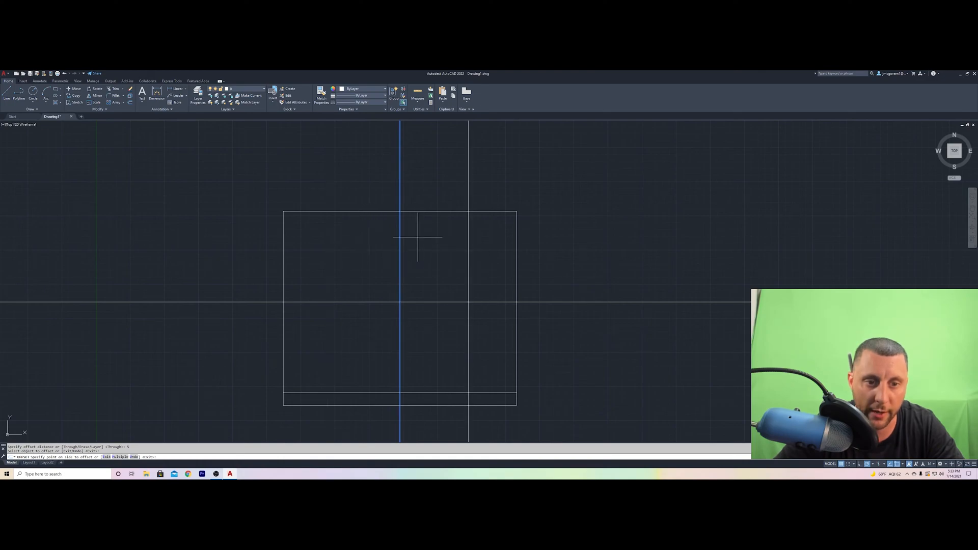
{"action": "mouse_move", "coordinate": [494, 251]}
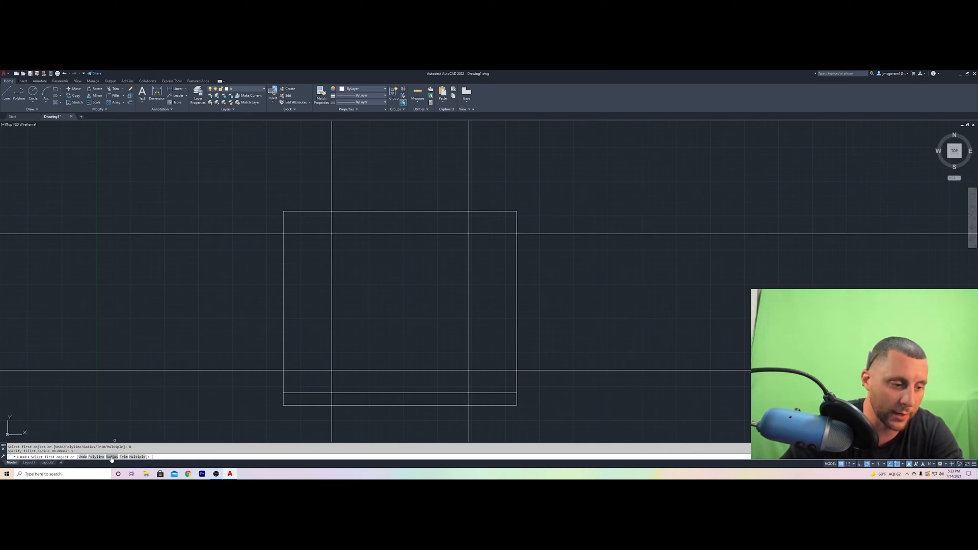
Choose the fillet's Radius option to set a new radius
{"action": "left_click", "coordinate": [331, 270]}
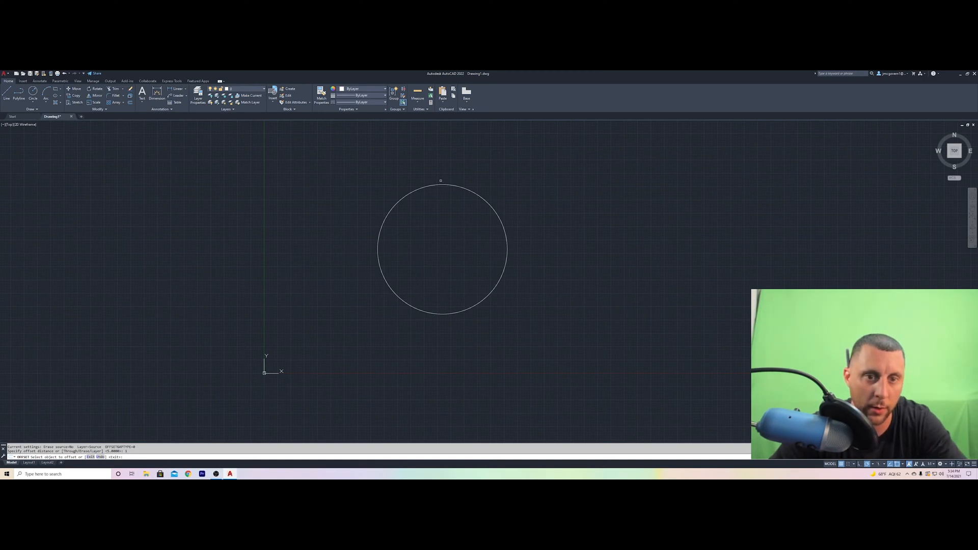
Offset the circle to add concentric circles around the original
{"action": "left_click", "coordinate": [441, 181]}
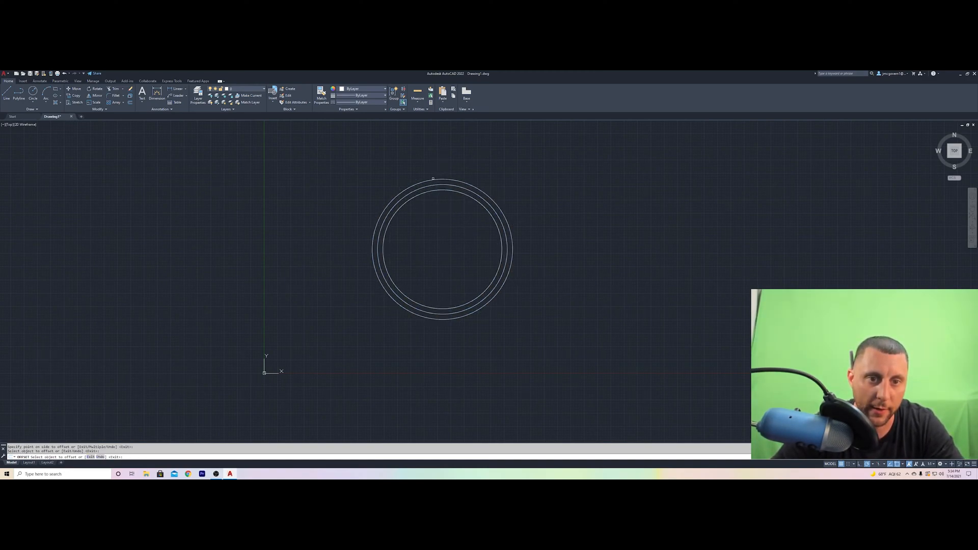
{"action": "left_click", "coordinate": [470, 241]}
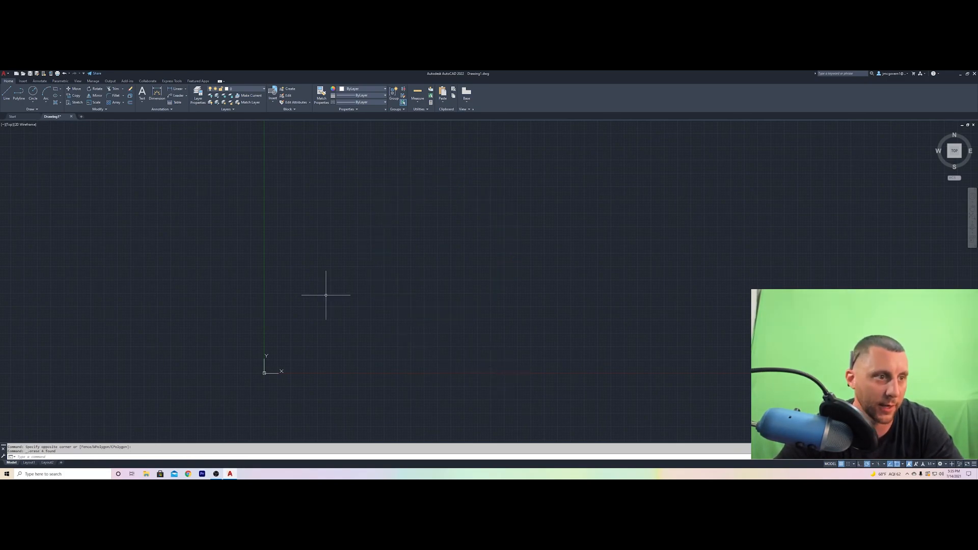
{"action": "mouse_move", "coordinate": [128, 187]}
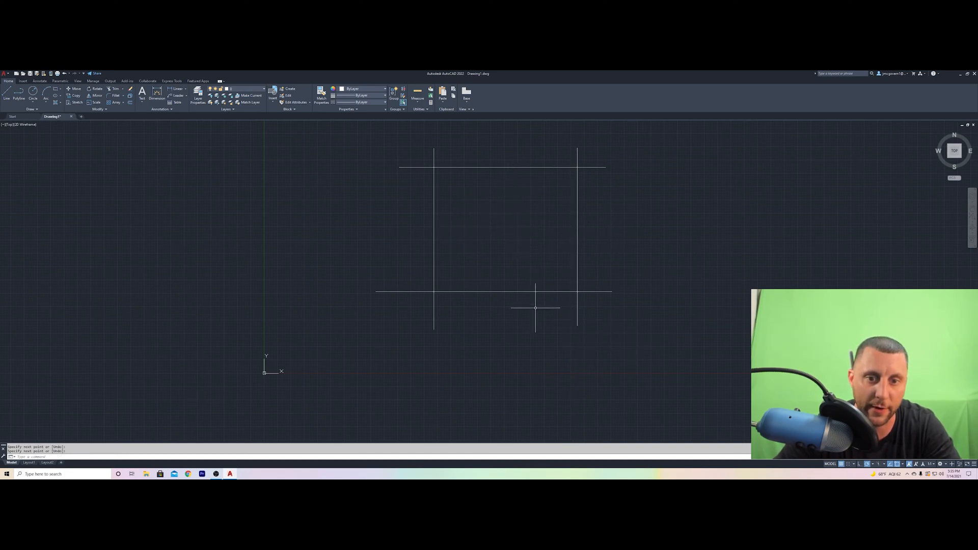
{"action": "mouse_move", "coordinate": [474, 331]}
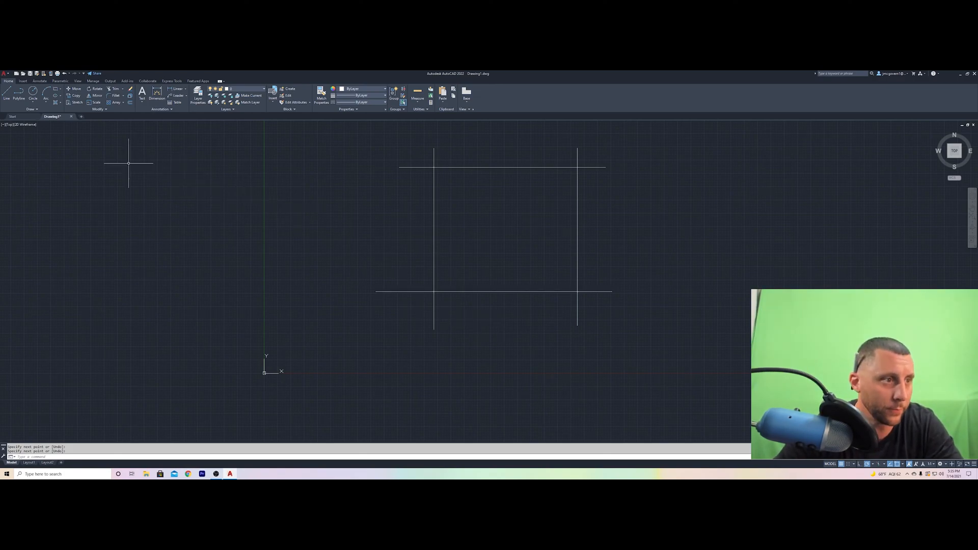
Fillet the left line with the bottom and top lines at radius 0
{"action": "left_click", "coordinate": [113, 96]}
{"action": "type", "text": "4"}
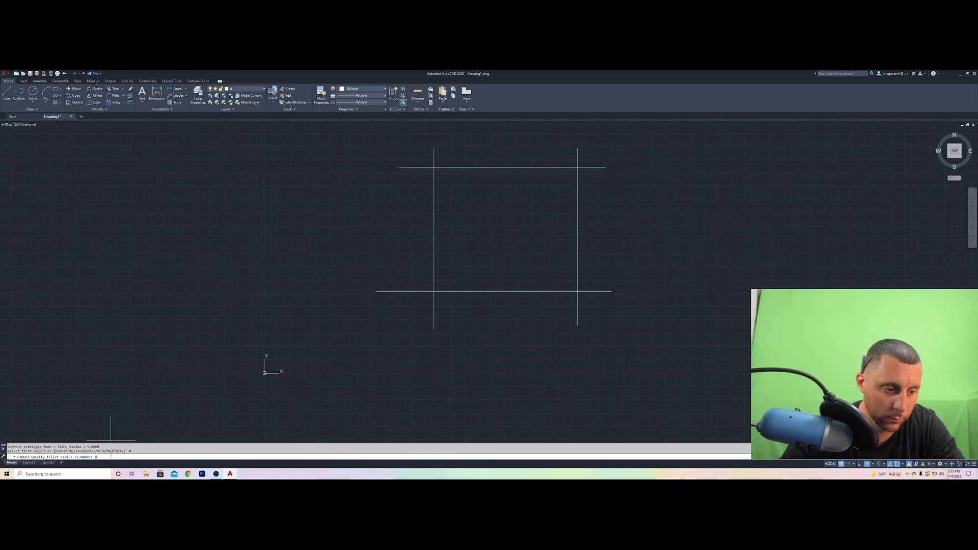
{"action": "left_click", "coordinate": [444, 290]}
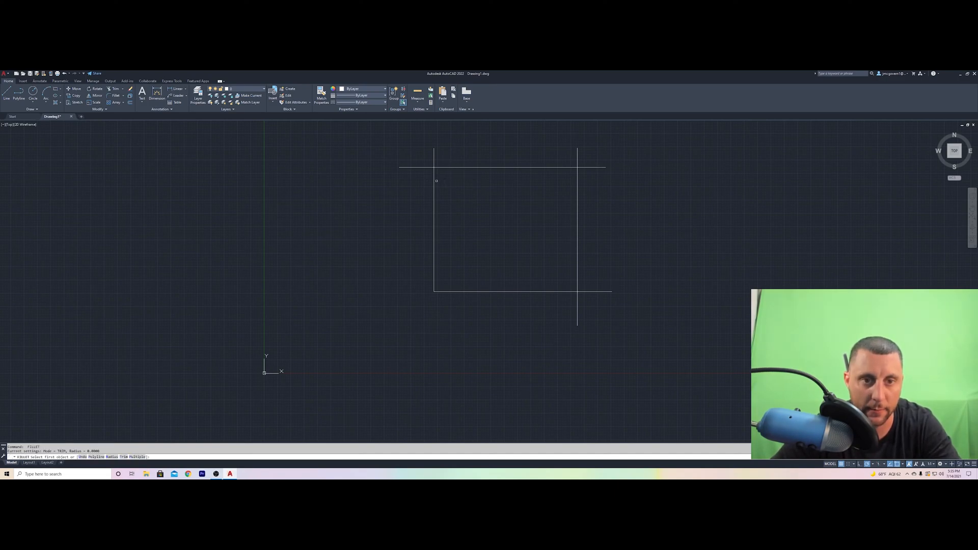
{"action": "left_click", "coordinate": [433, 180]}
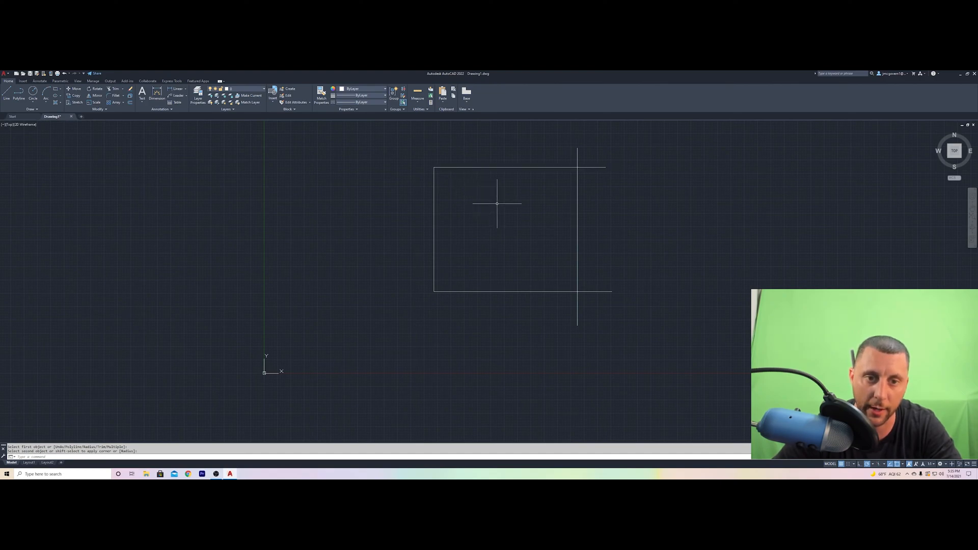
{"action": "mouse_move", "coordinate": [462, 216]}
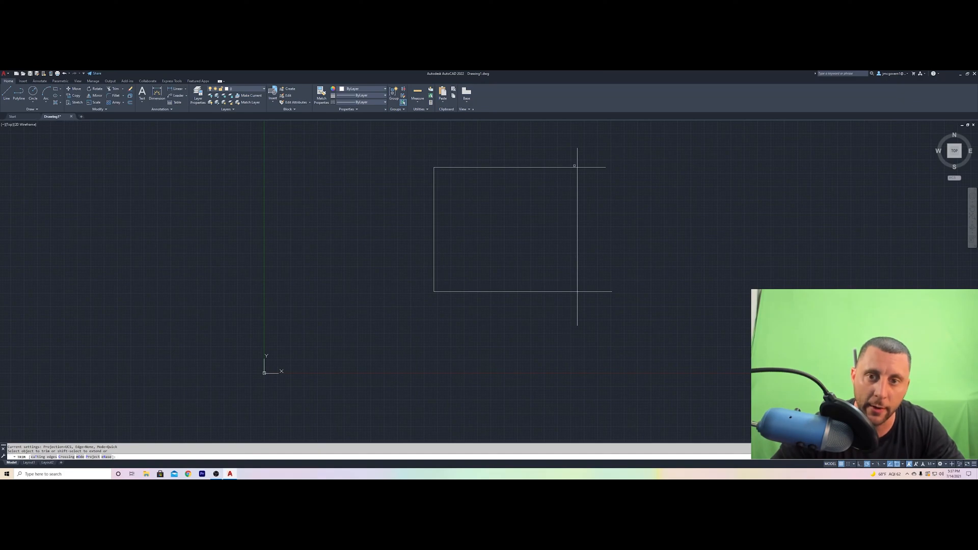
Trim away the line end overhanging past the top edge
{"action": "left_click", "coordinate": [590, 166]}
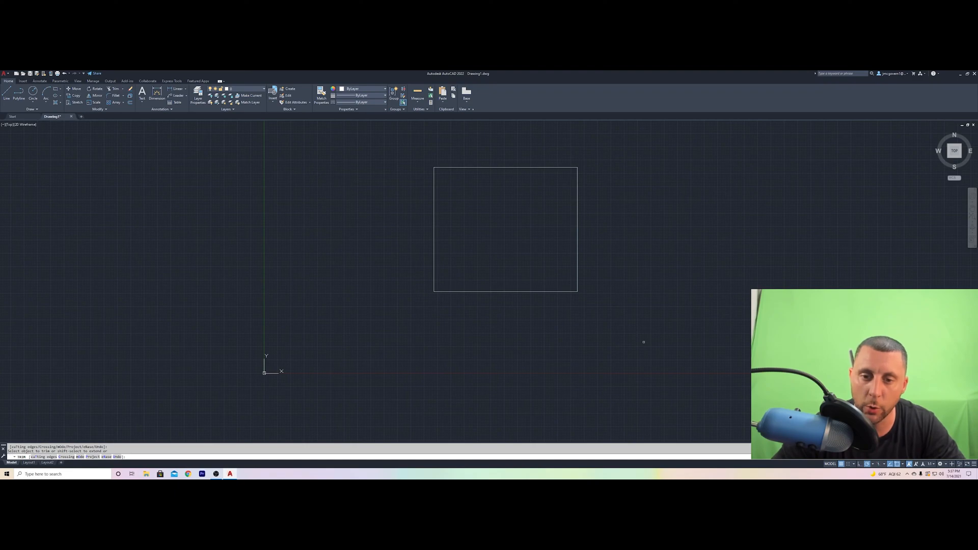
{"action": "mouse_move", "coordinate": [604, 271]}
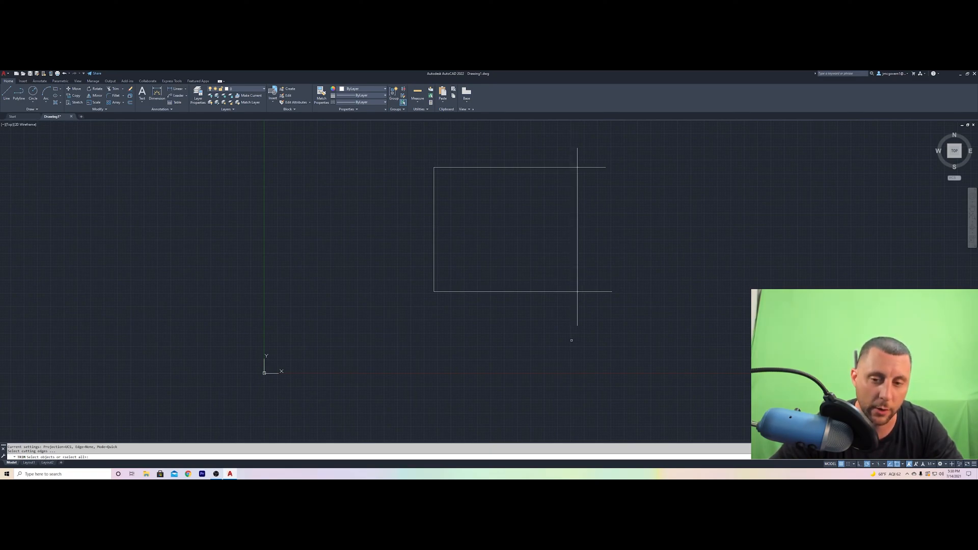
Trim the right line's overhanging end using the bottom line as cutting edge
{"action": "left_click", "coordinate": [555, 291]}
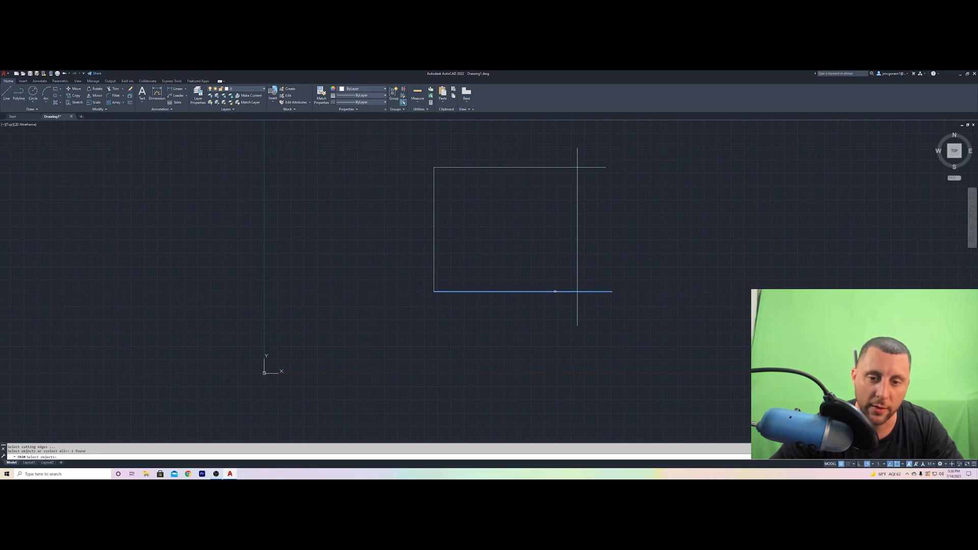
{"action": "left_click", "coordinate": [517, 167]}
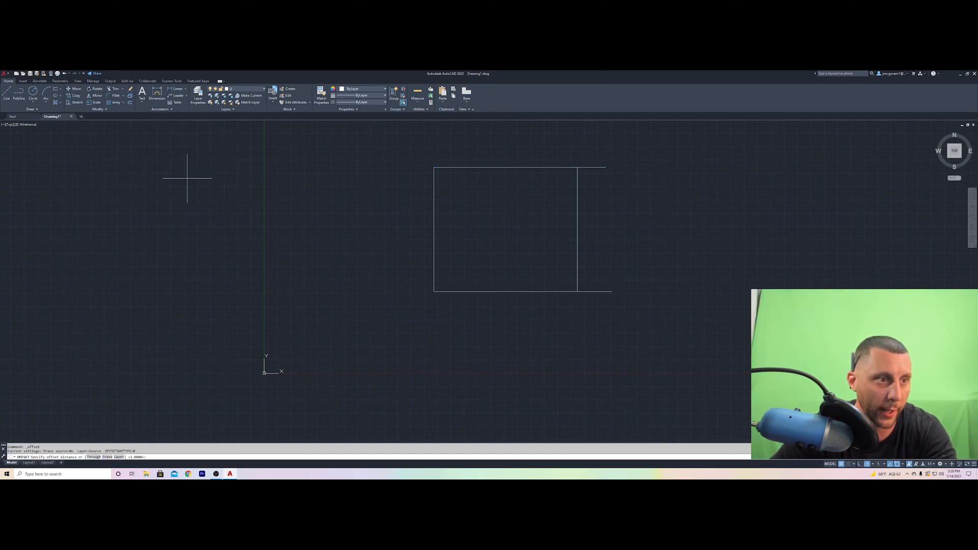
Offset the bottom line at 2-unit spacing, then trim the right line between two edges
{"action": "type", "text": "2"}
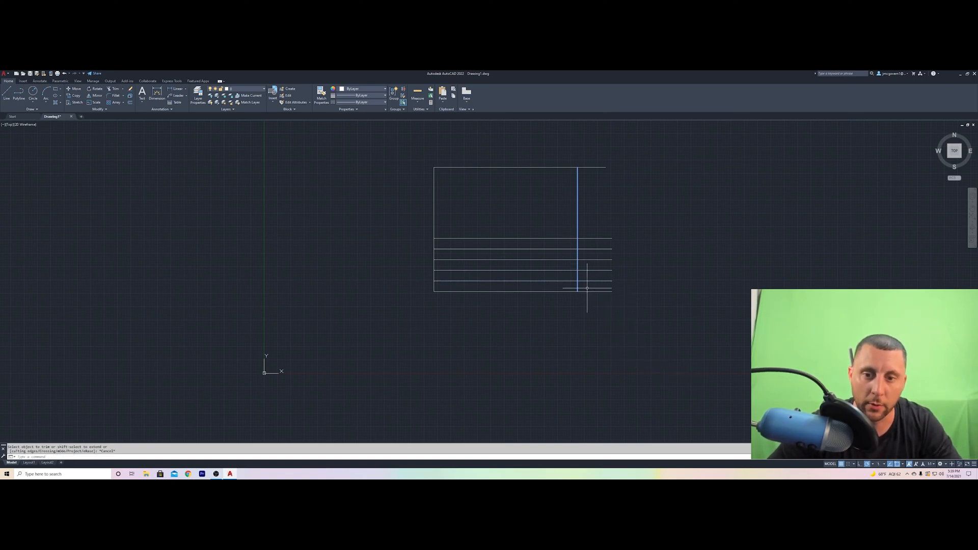
{"action": "left_click", "coordinate": [583, 258]}
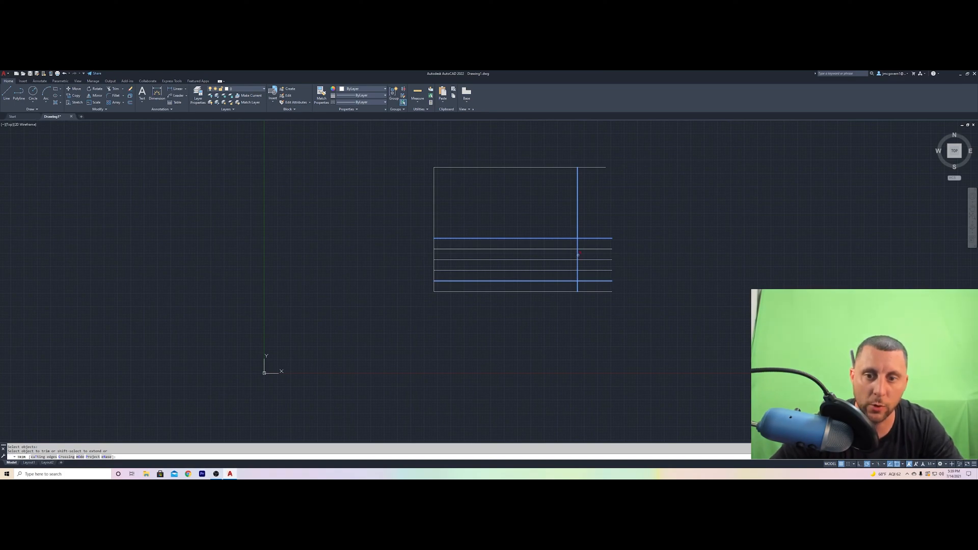
{"action": "left_click", "coordinate": [577, 254]}
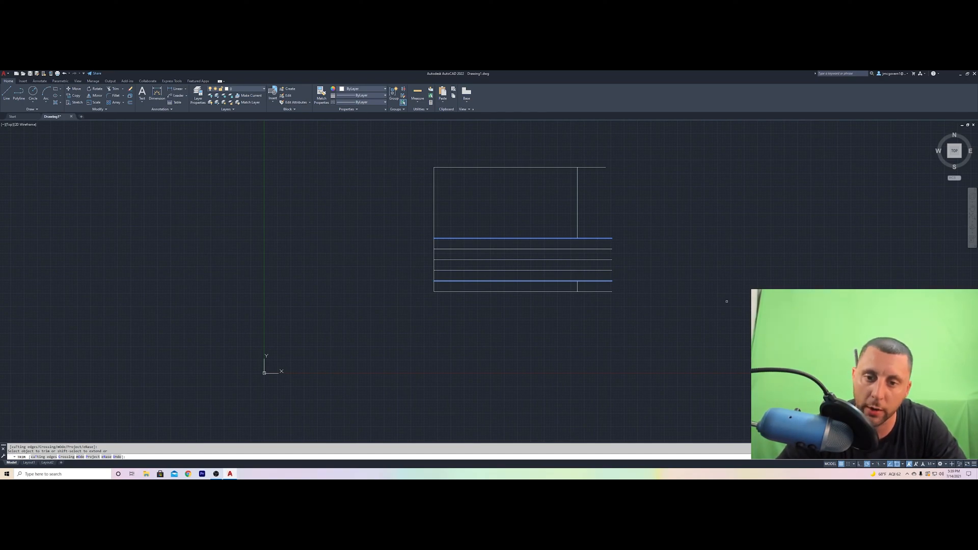
{"action": "mouse_move", "coordinate": [723, 300]}
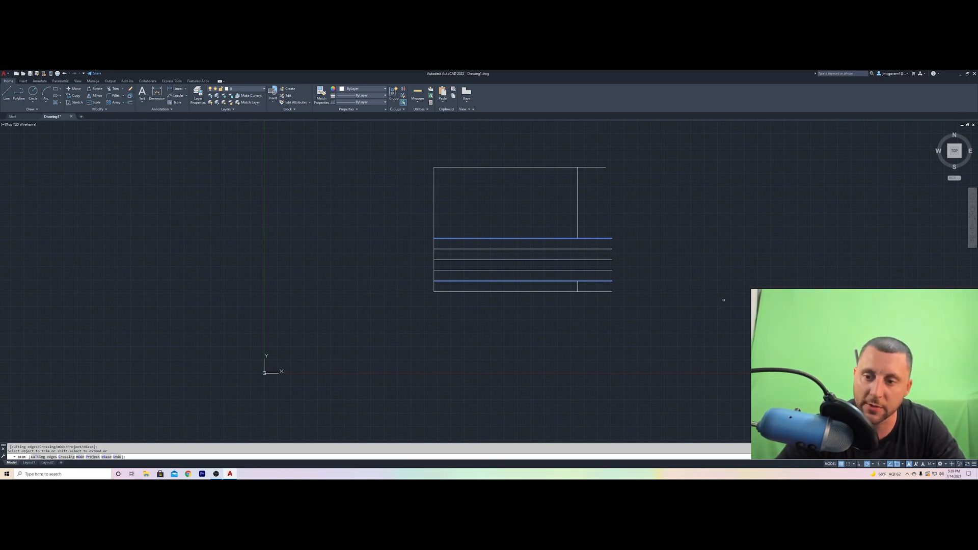